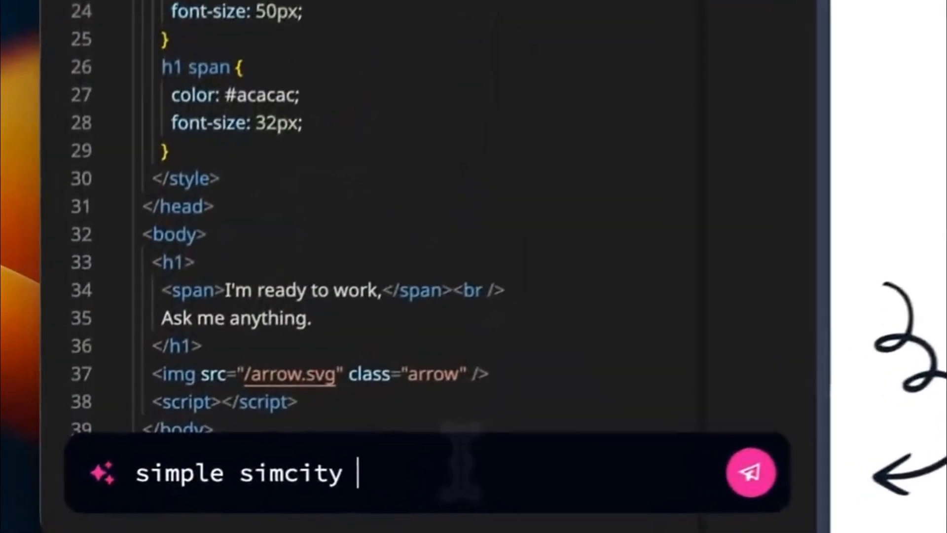
- Prompt 'simple simcity with threejs' and place two residential and one commercial building on the grid
text(with threejs)
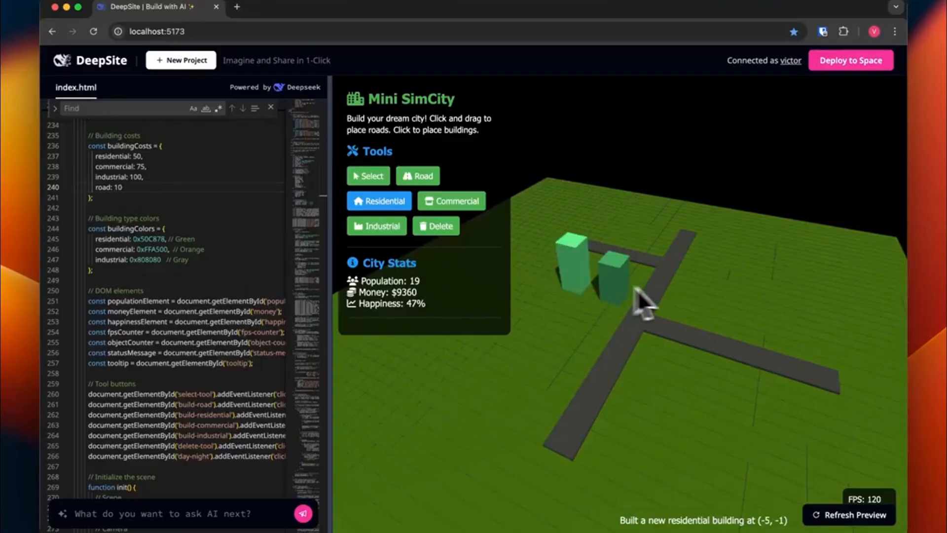
click(722, 324)
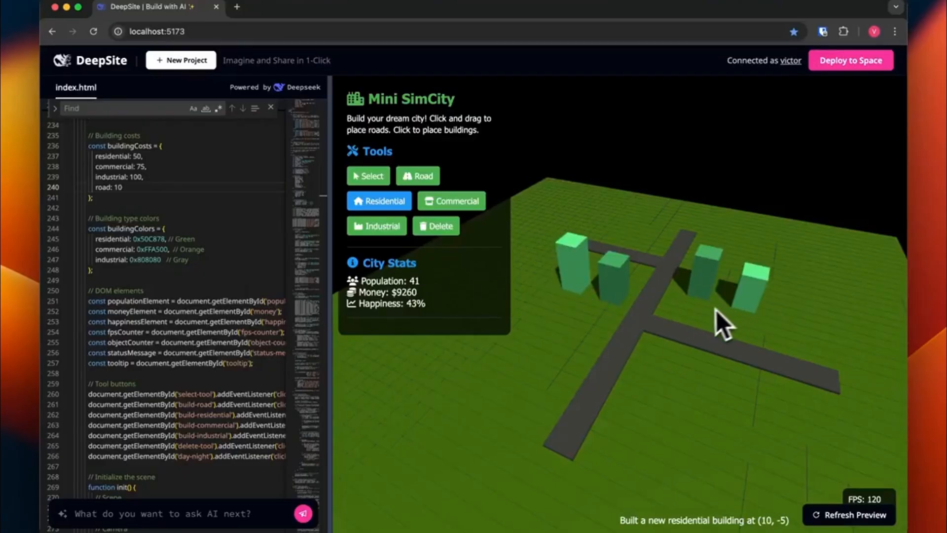
click(450, 201)
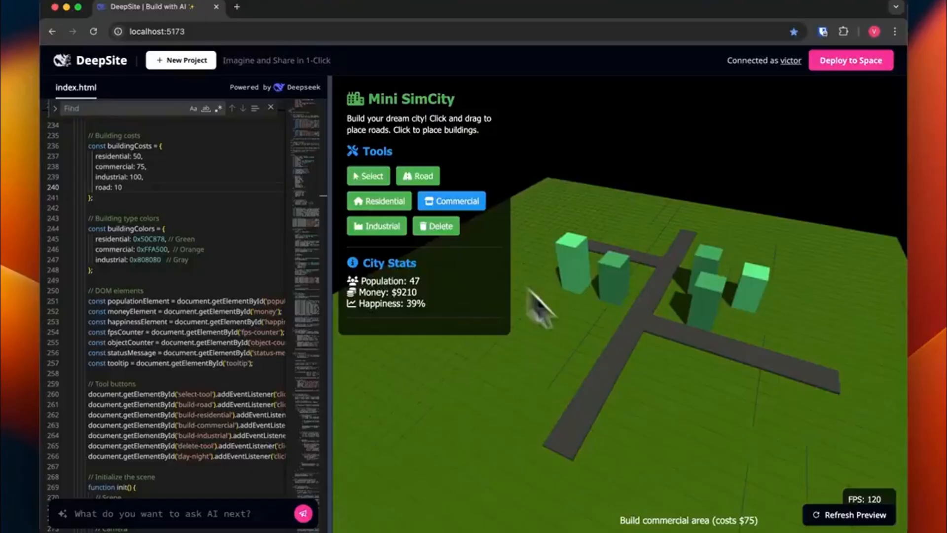
click(376, 225)
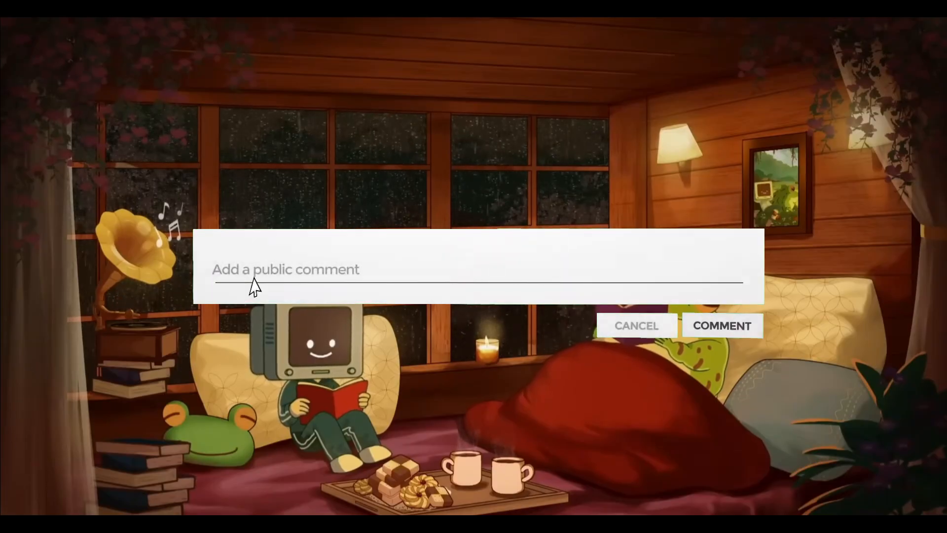
- Write 'Leave a comment bellow !' in the public comment box
text(Leave a comm)
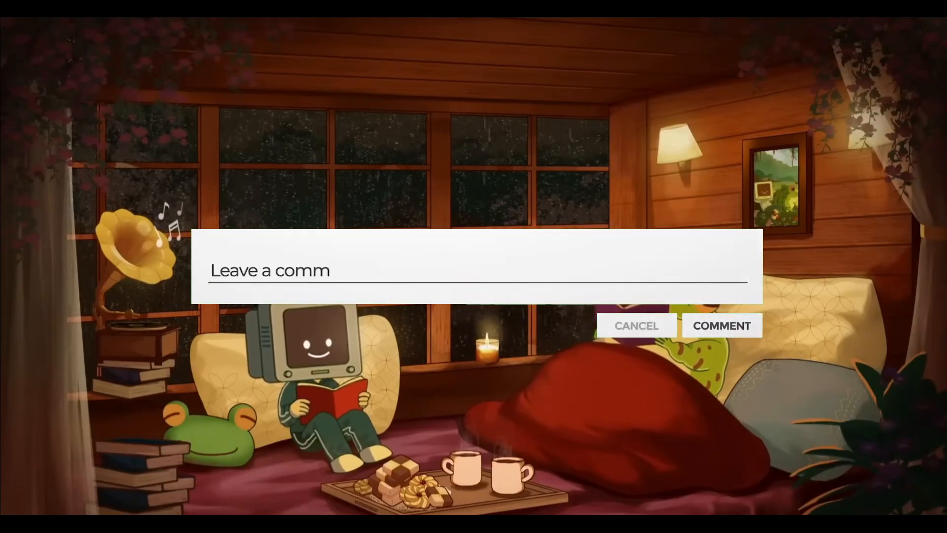
text(ent bellow !)
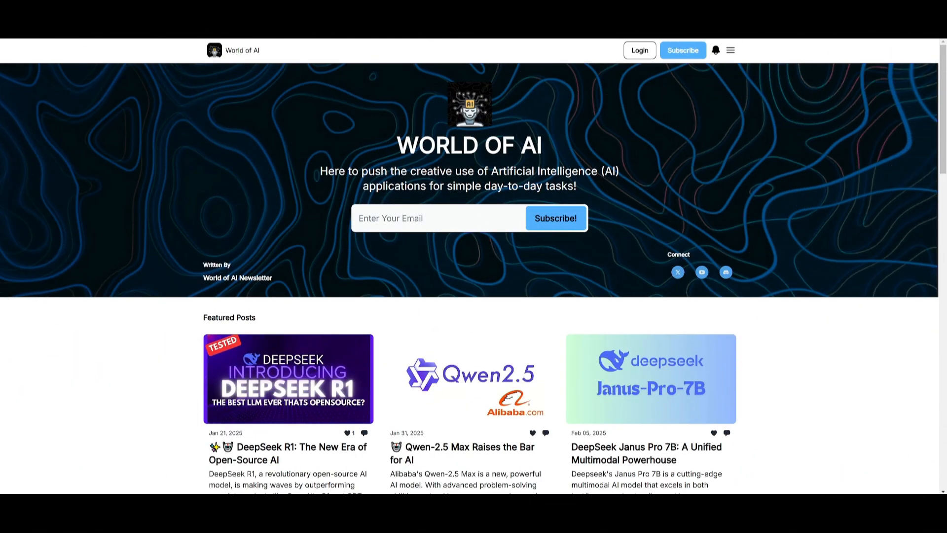
mouse_move(354, 194)
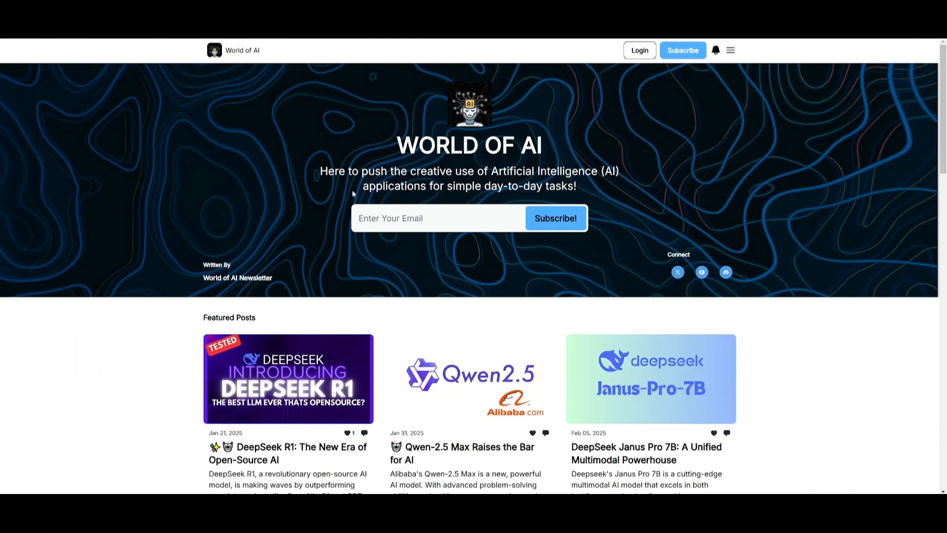
- Scroll the World of AI homepage past Featured, Latest and Archive posts to the footer
scroll(down, 3)
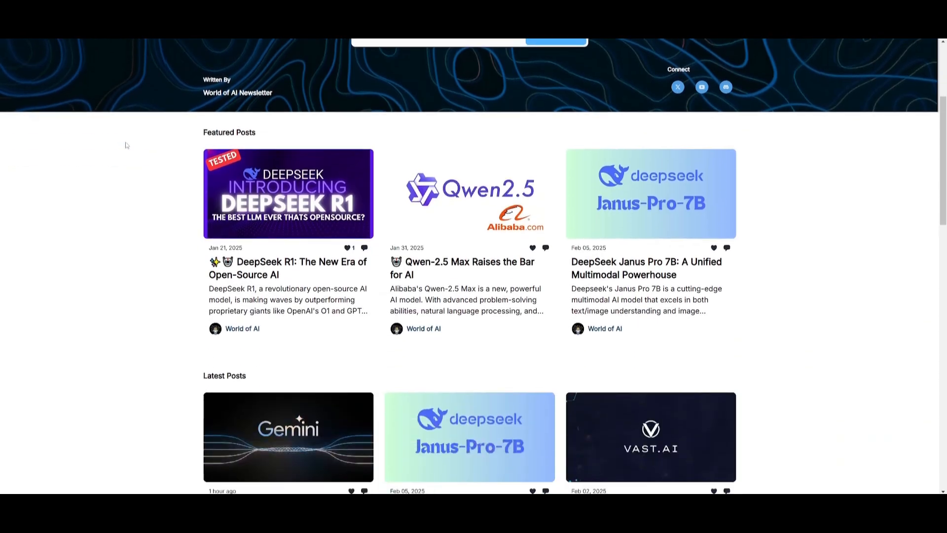
scroll(down, 3)
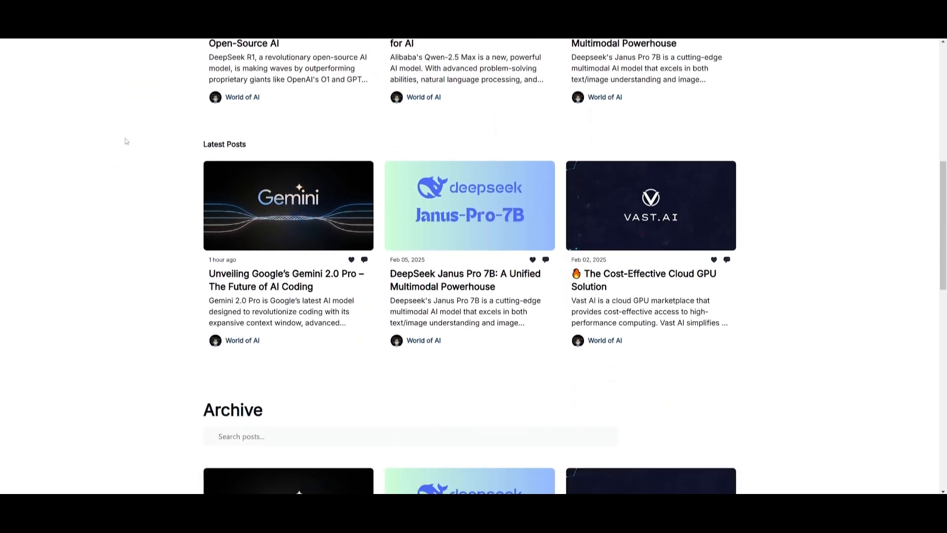
scroll(down, 3)
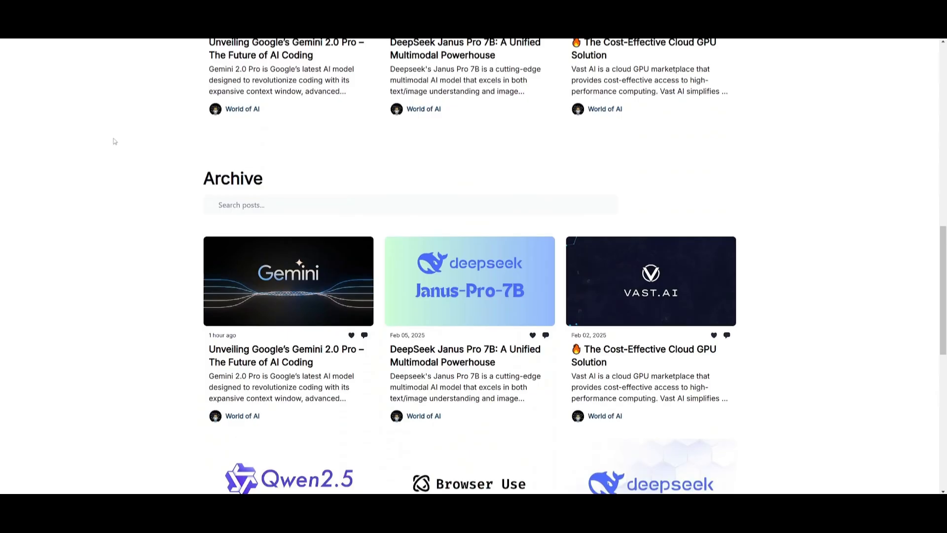
scroll(down, 3)
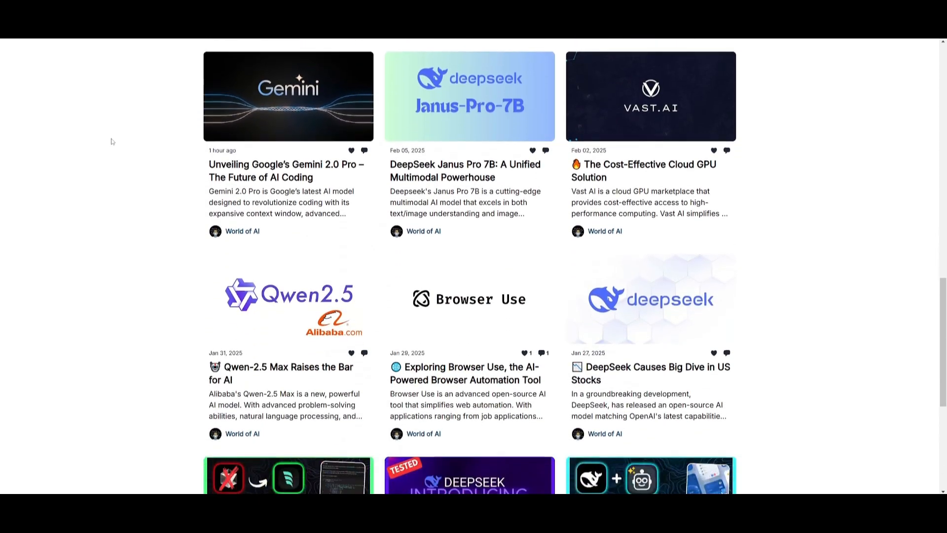
scroll(down, 3)
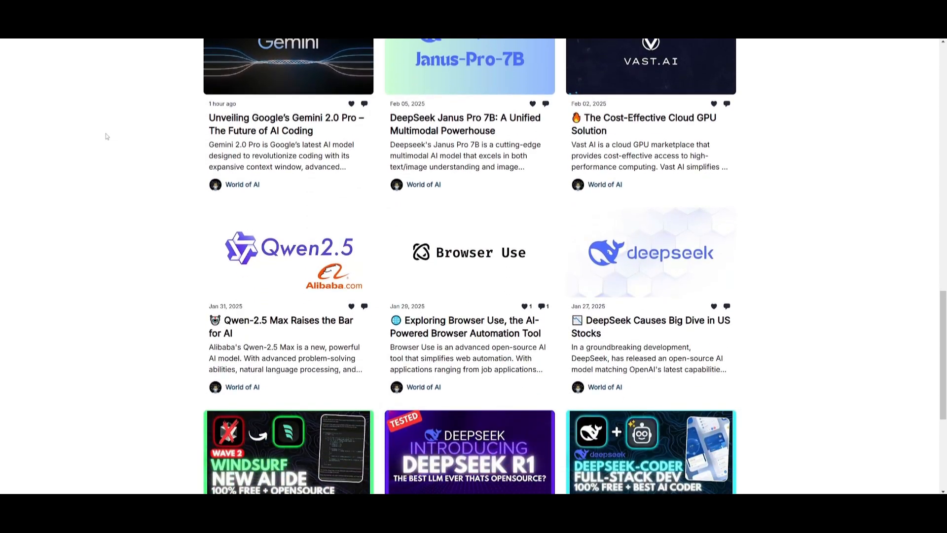
scroll(down, 3)
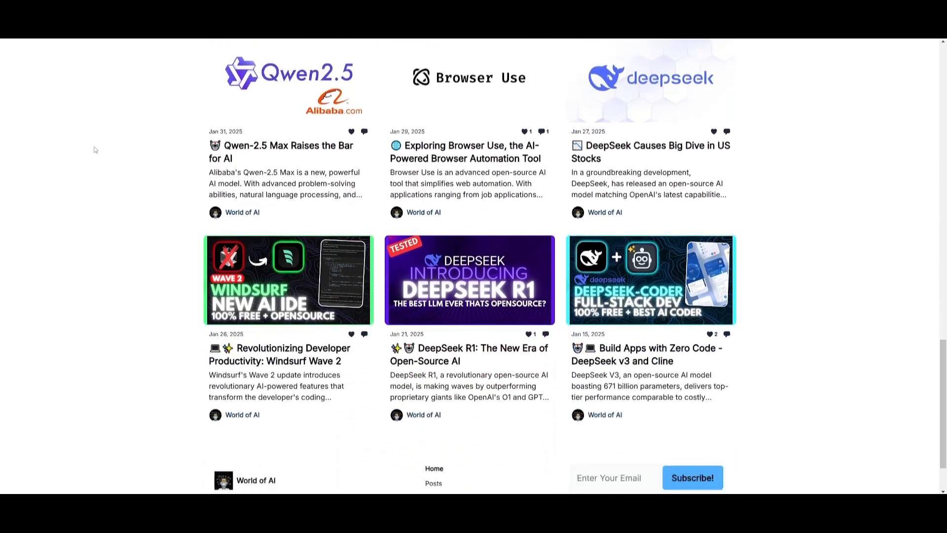
scroll(down, 3)
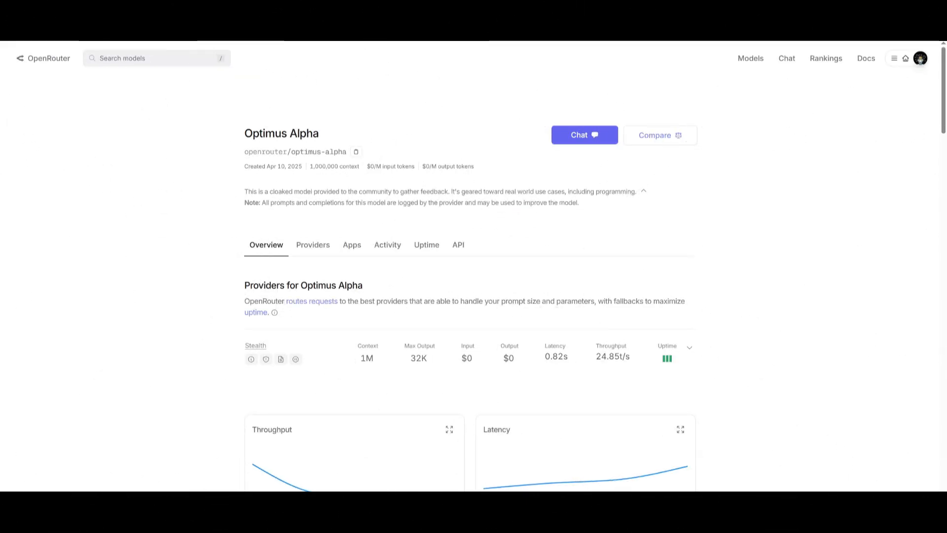
mouse_move(595, 158)
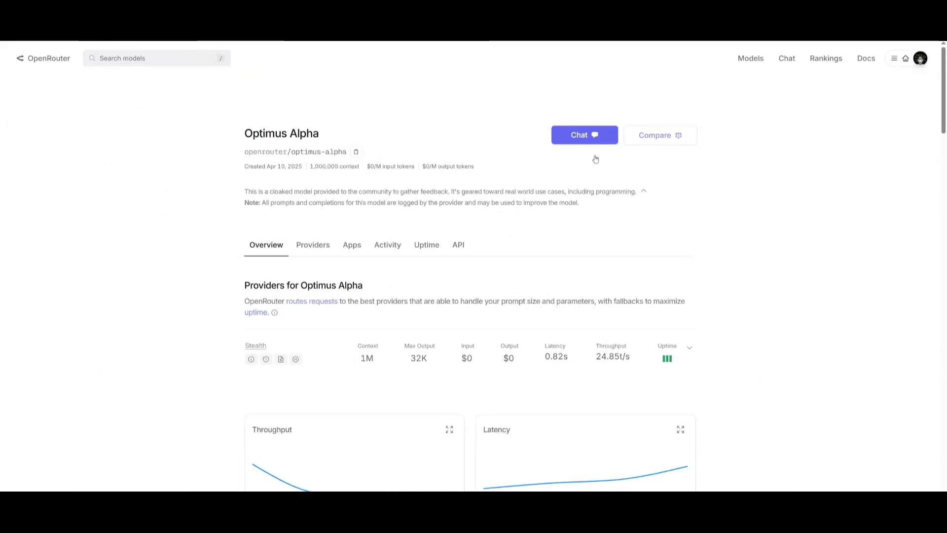
mouse_move(458, 256)
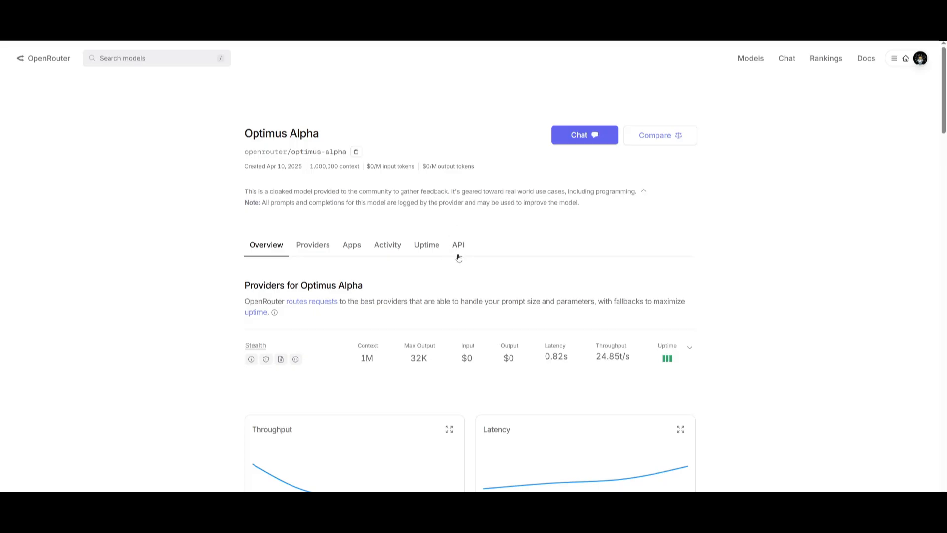
- Show the Optimus Alpha API tab with its OpenAI-compatible Python sample code
double_click(384, 165)
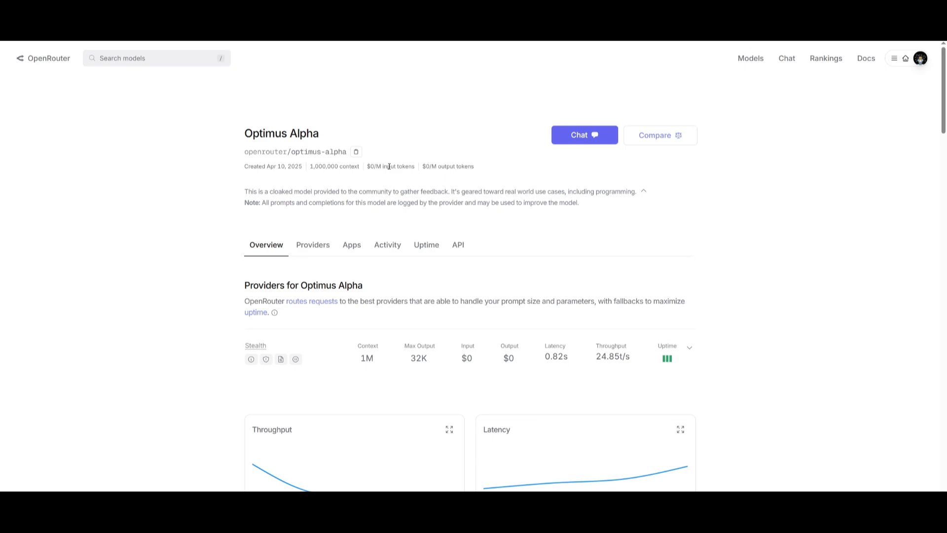
mouse_move(441, 189)
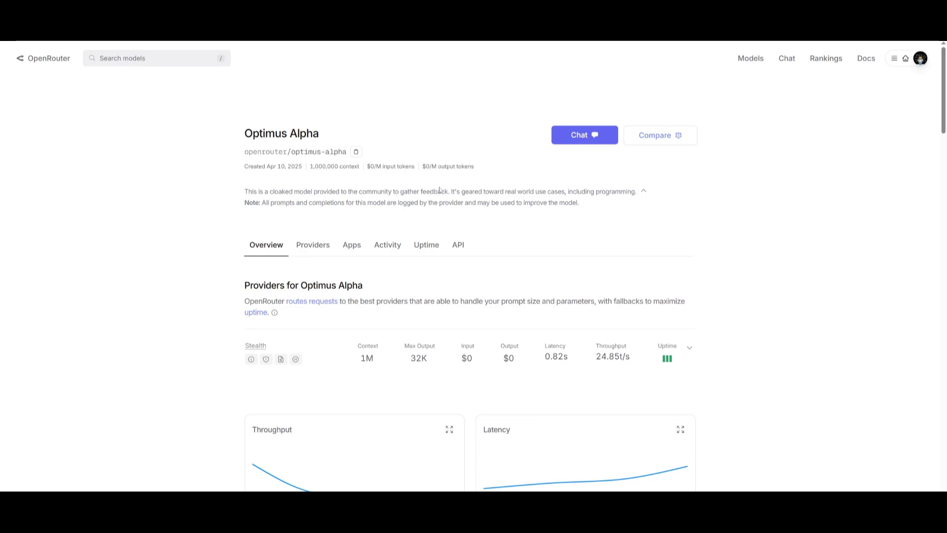
mouse_move(458, 245)
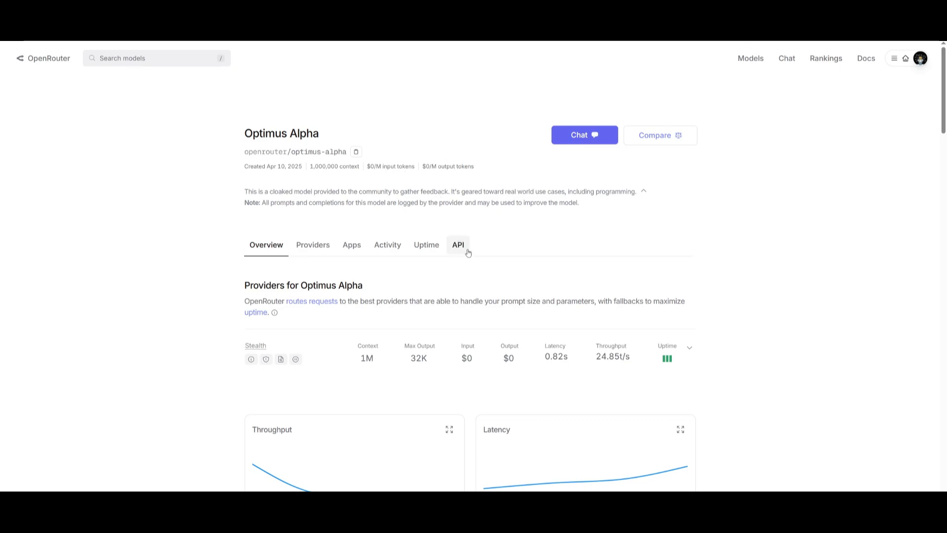
click(457, 245)
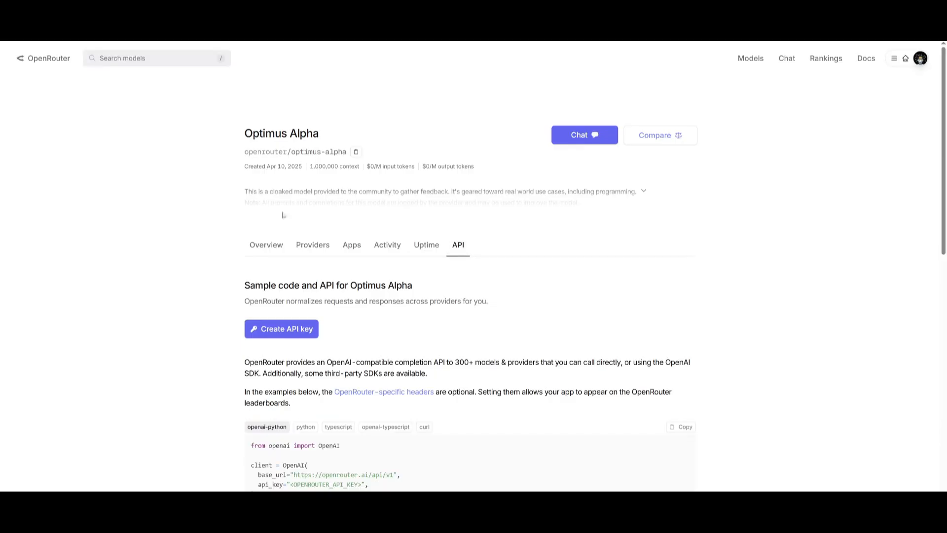
mouse_move(284, 262)
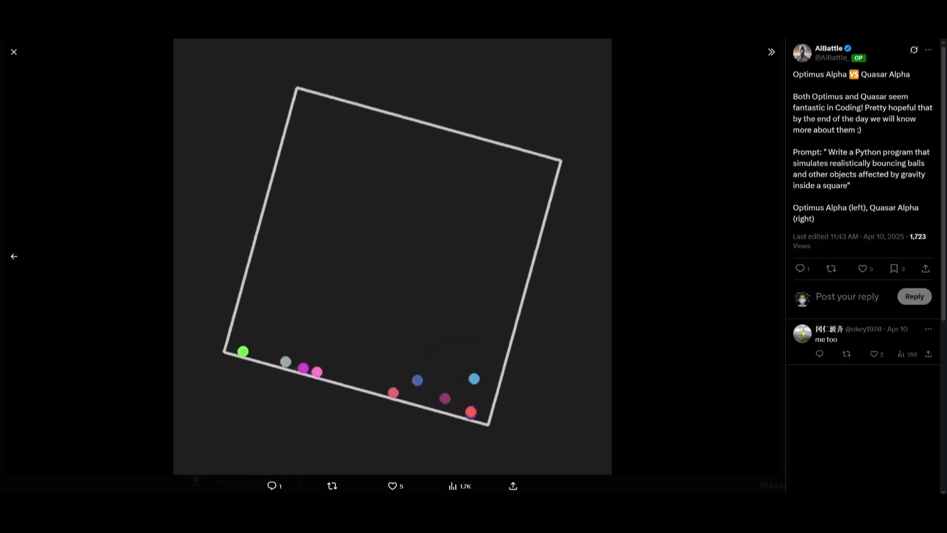
- Browse the AiBattle post's media viewer back to the bouncing-balls comparison video
click(393, 253)
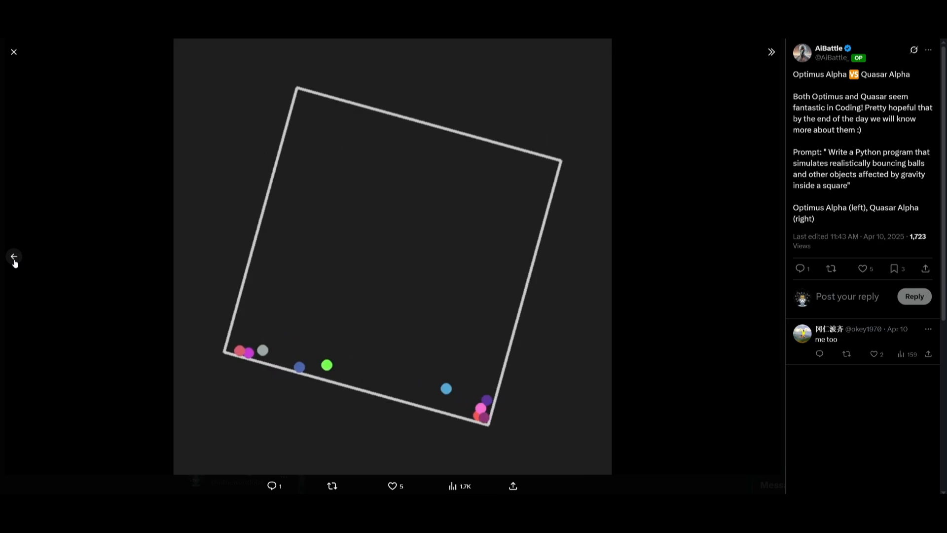
click(393, 254)
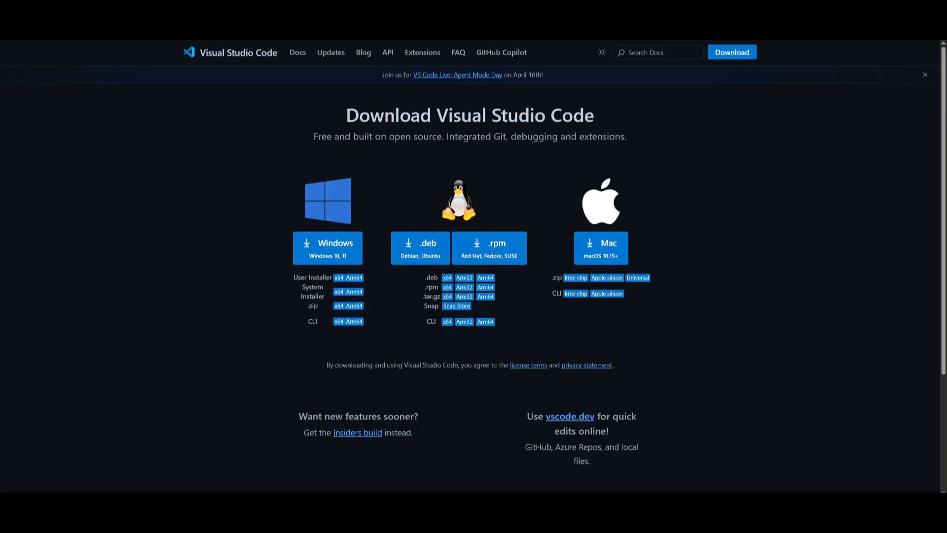
mouse_move(407, 195)
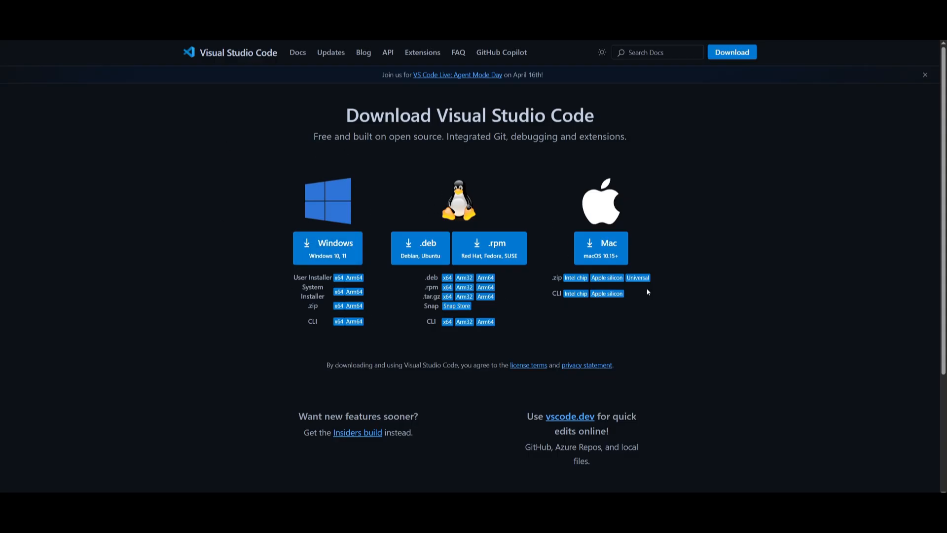
mouse_move(501, 356)
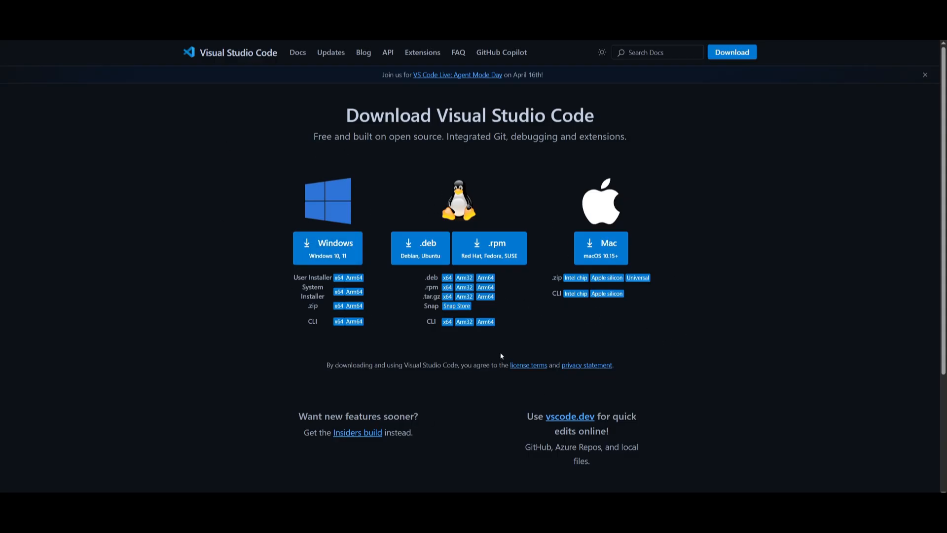
mouse_move(532, 256)
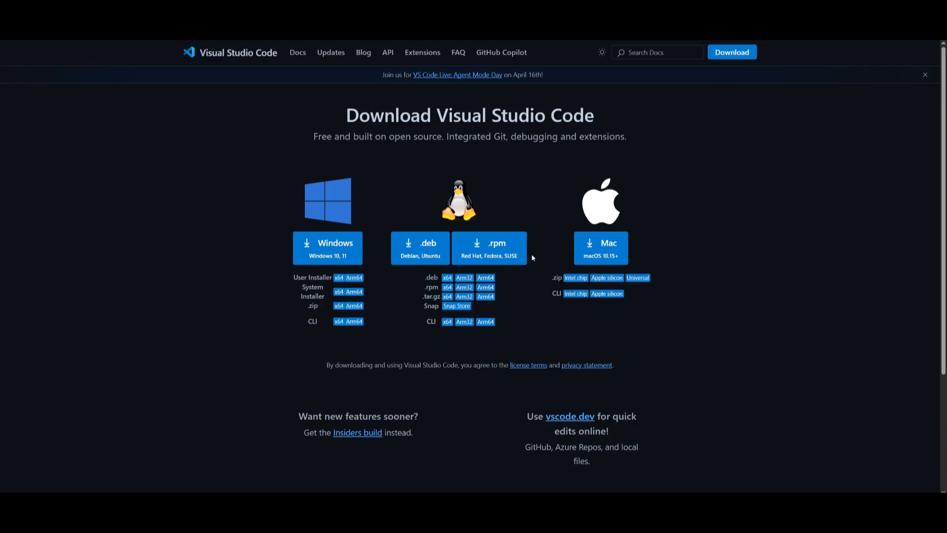
mouse_move(544, 93)
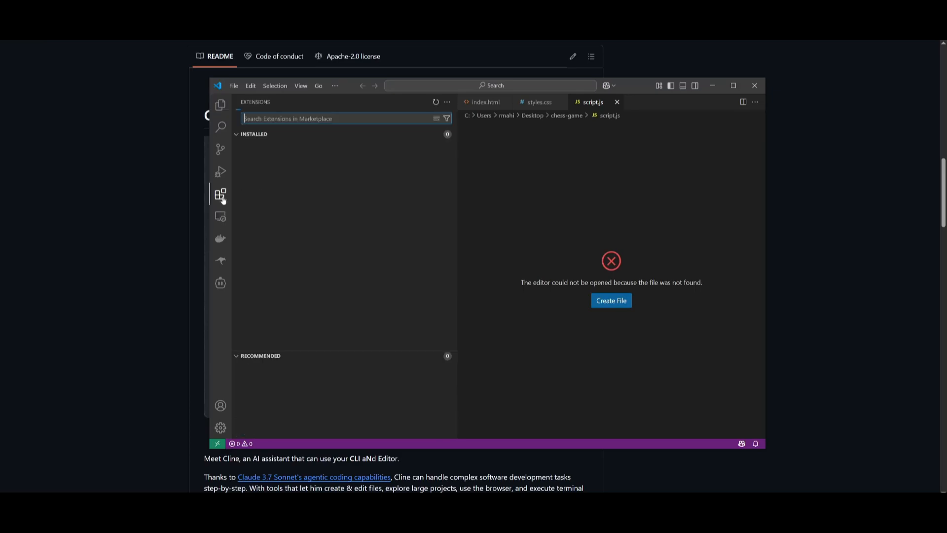
- Reach Cline's settings from the Extensions view and its chat start screen
click(344, 155)
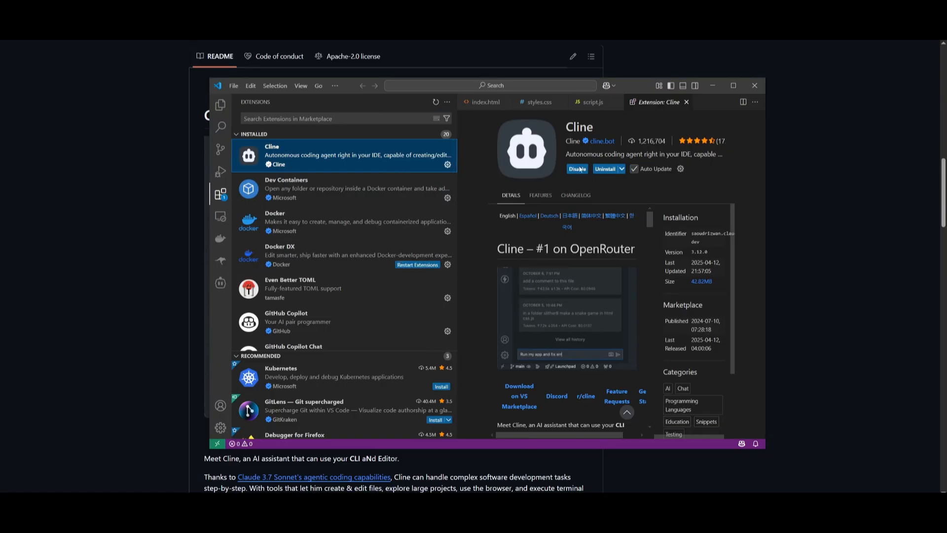
click(220, 284)
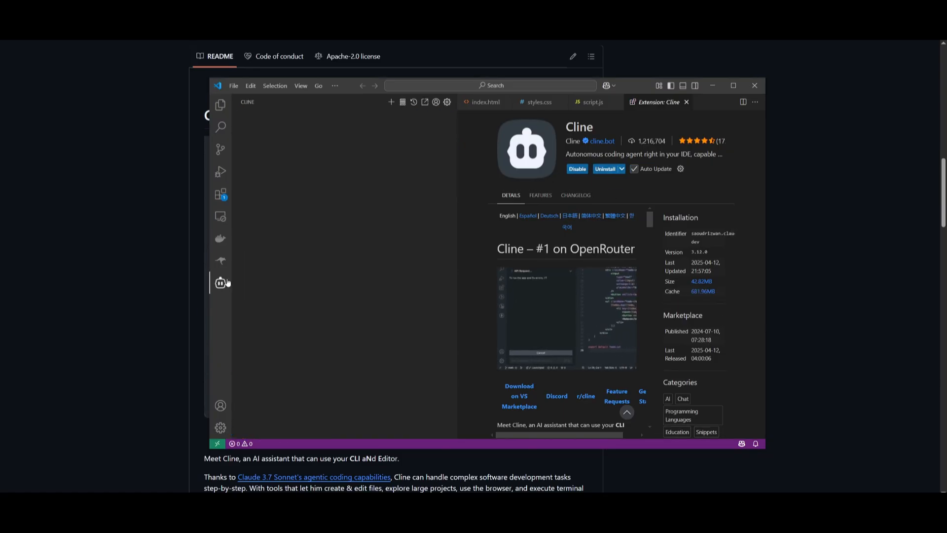
click(220, 281)
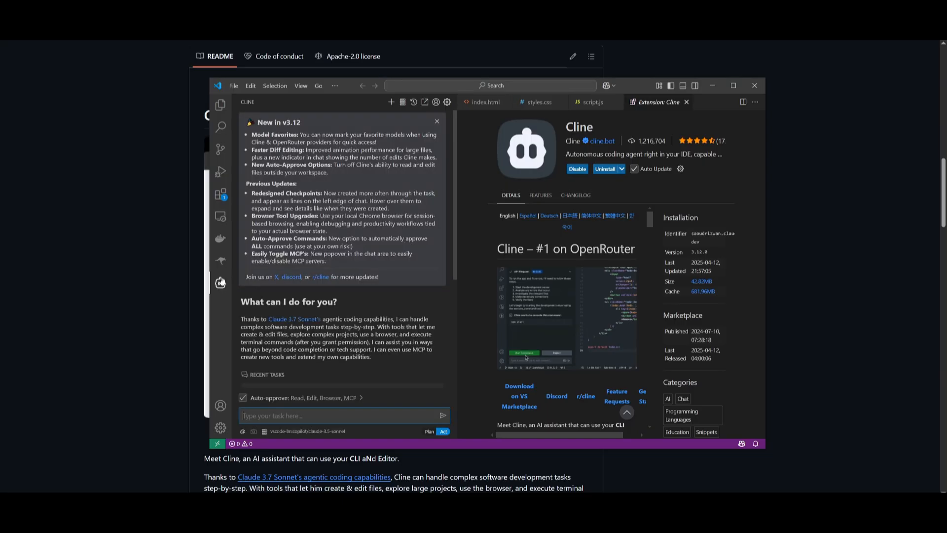
click(446, 102)
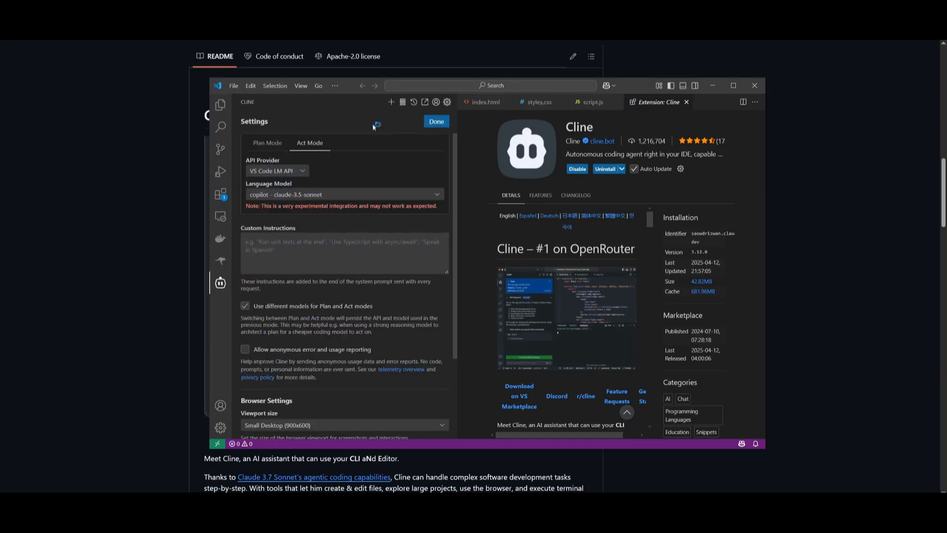
- Set Cline's API provider to OpenRouter with the openrouter/optimus-alpha model and save
click(277, 170)
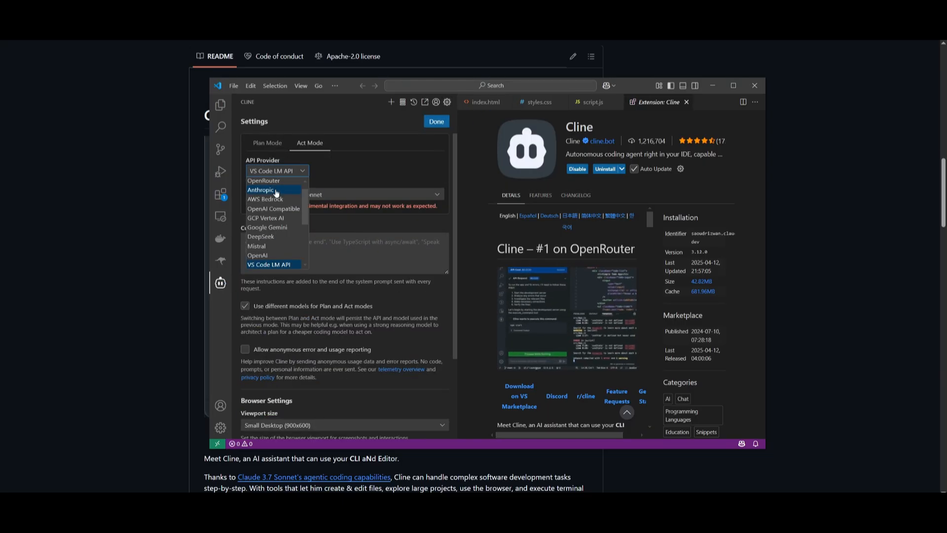
click(263, 179)
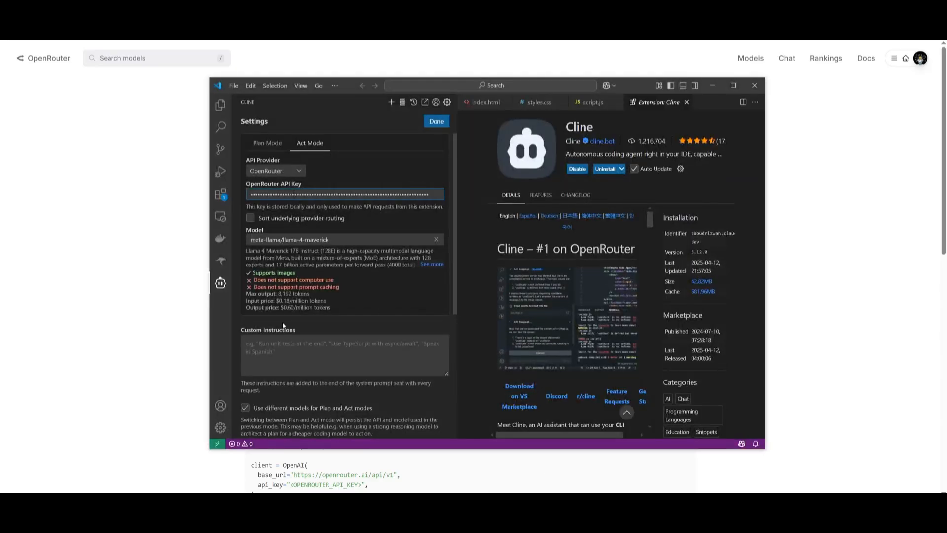
click(343, 239)
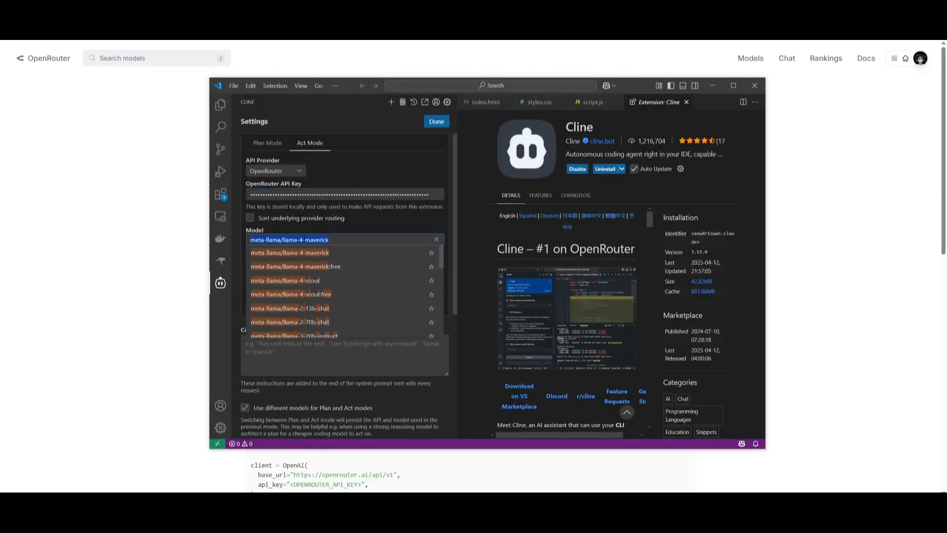
text(optimu)
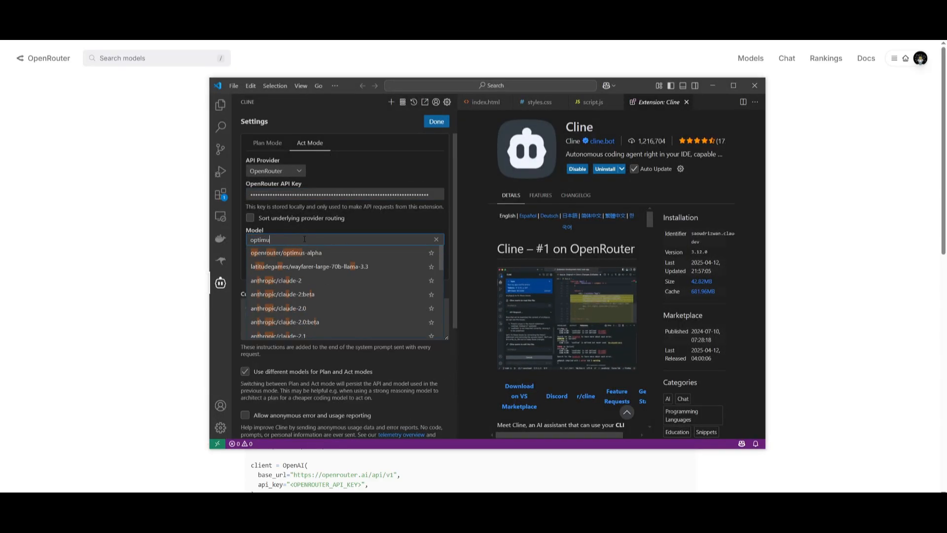
click(286, 252)
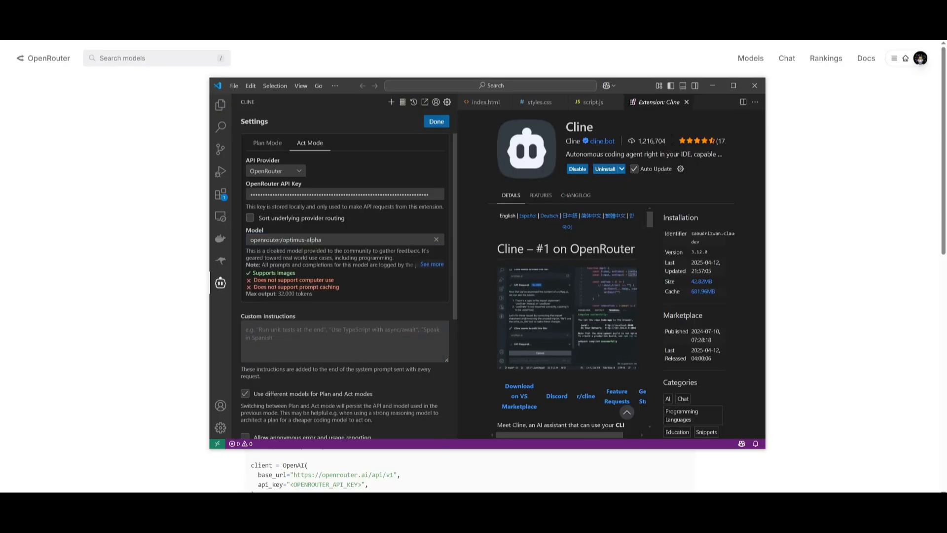
click(437, 121)
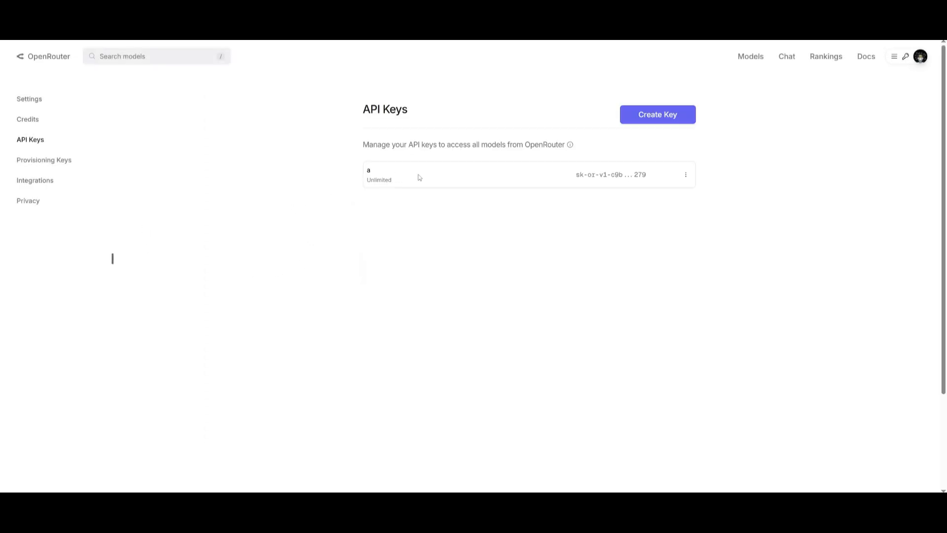
mouse_move(337, 80)
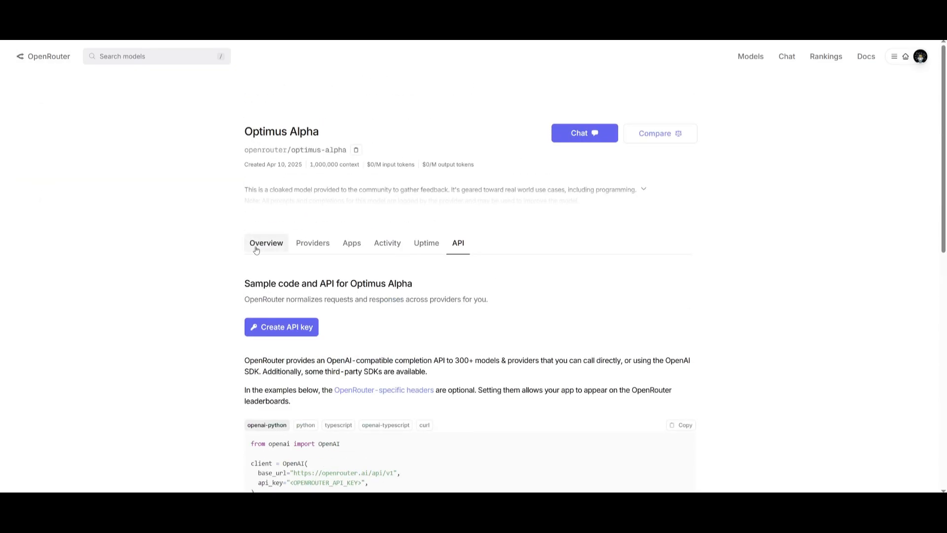
- Show the Optimus Alpha Activity chart of tokens processed per day, April 10 to 13
click(387, 242)
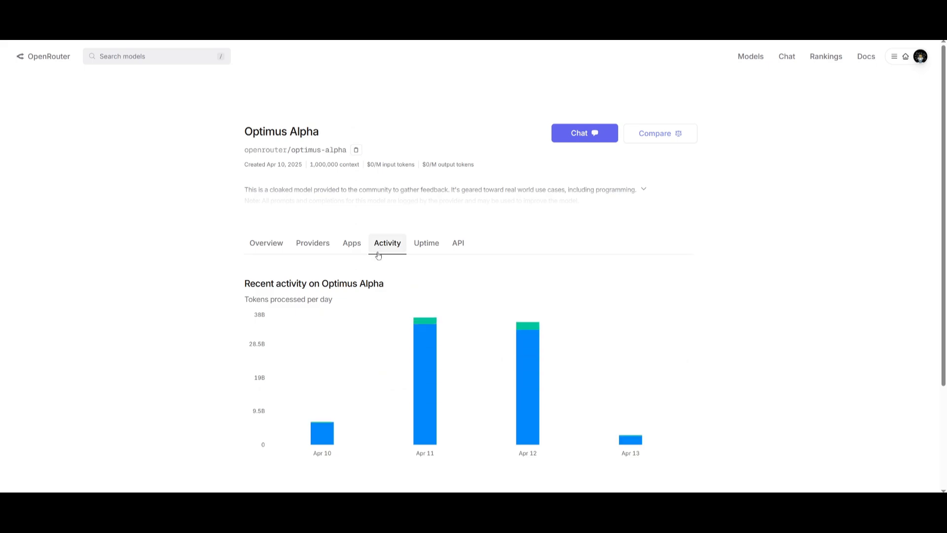
scroll(down, 3)
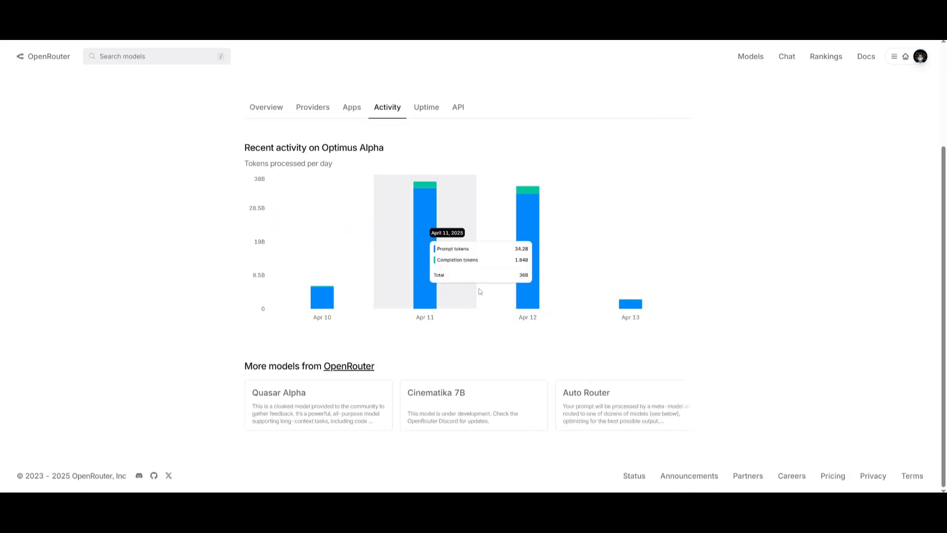
mouse_move(258, 195)
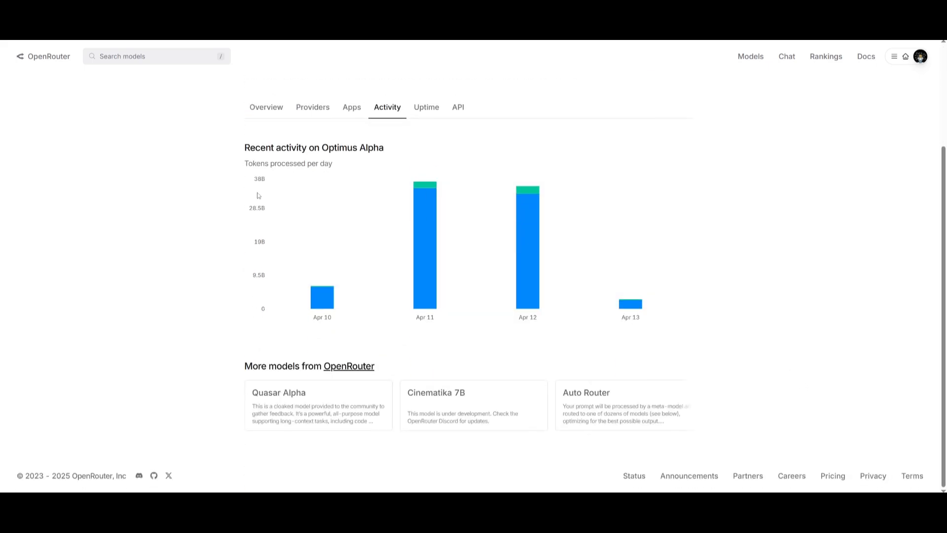
mouse_move(420, 168)
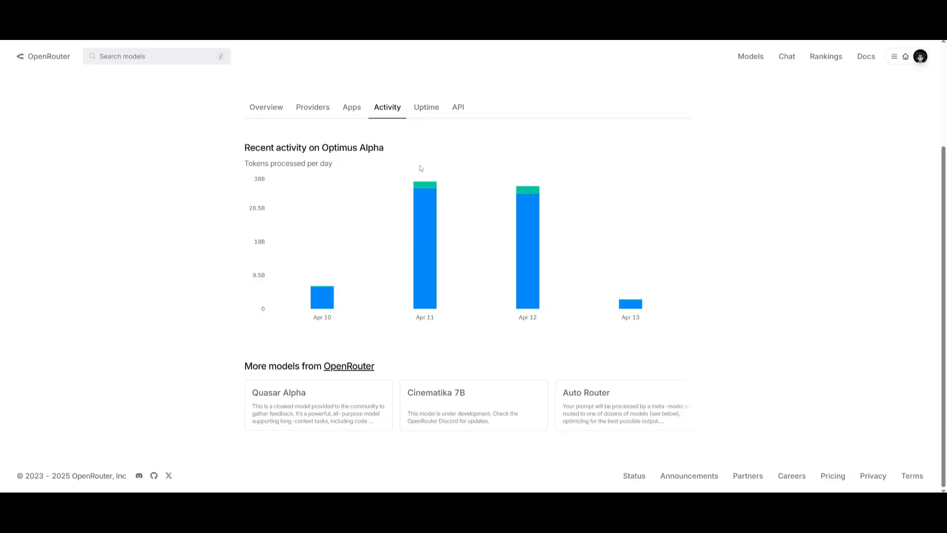
scroll(up, 3)
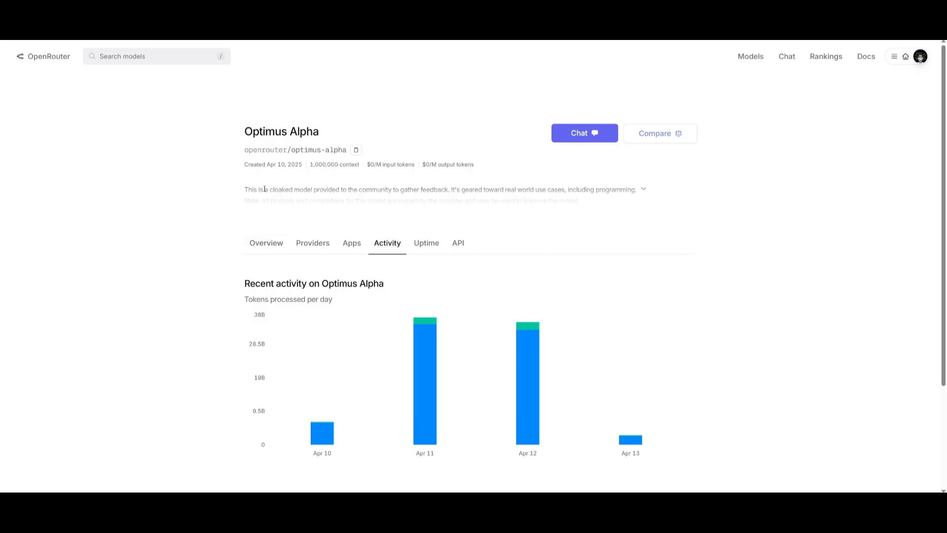
mouse_move(264, 188)
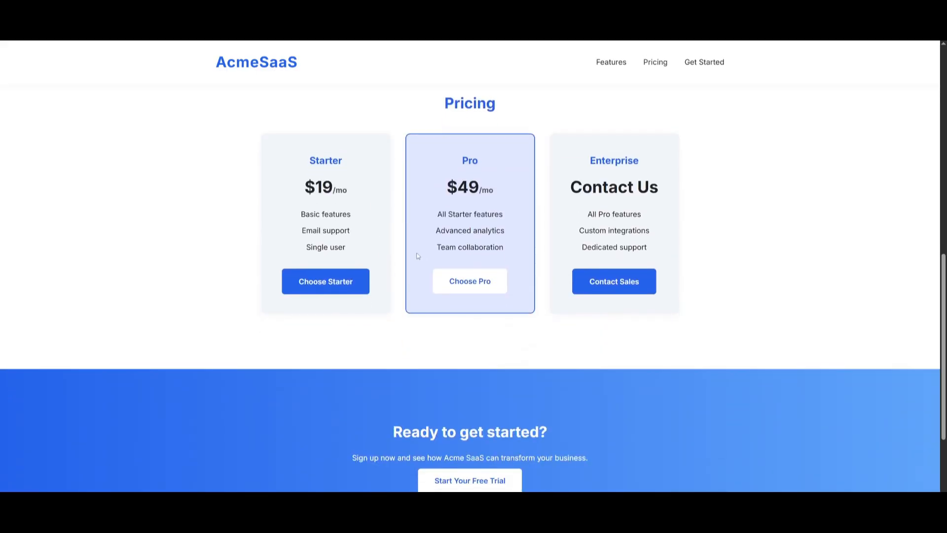
- Scroll the AcmeSaaS landing page through hero, feature cards and pricing tiers
scroll(down, 3)
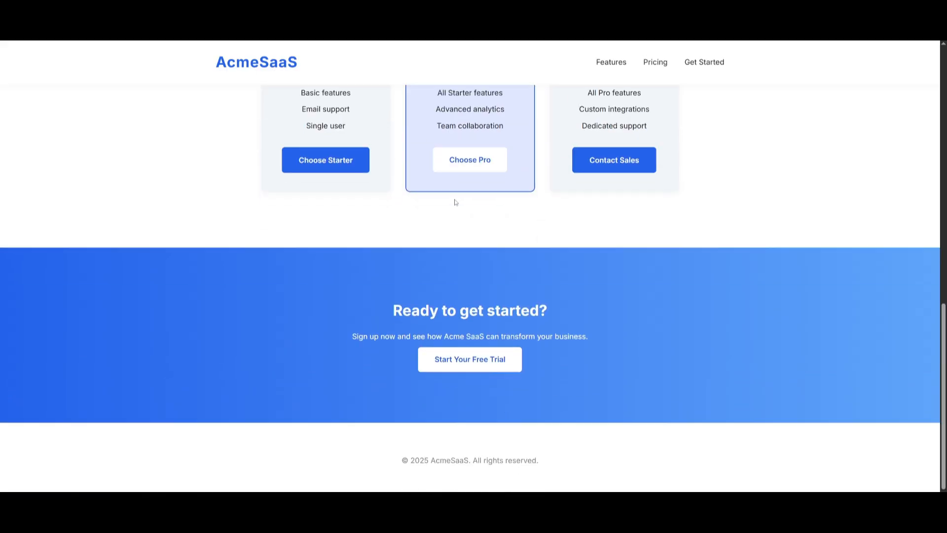
scroll(up, 3)
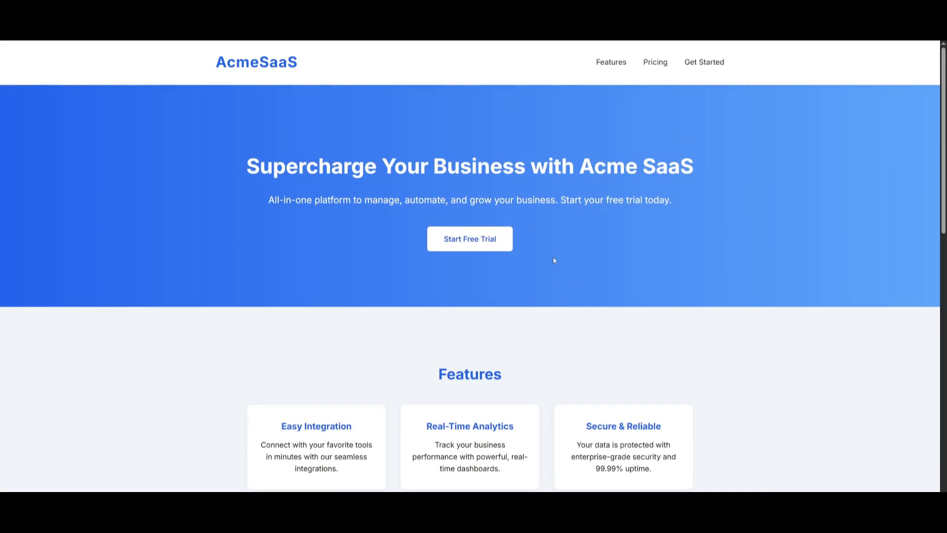
mouse_move(259, 365)
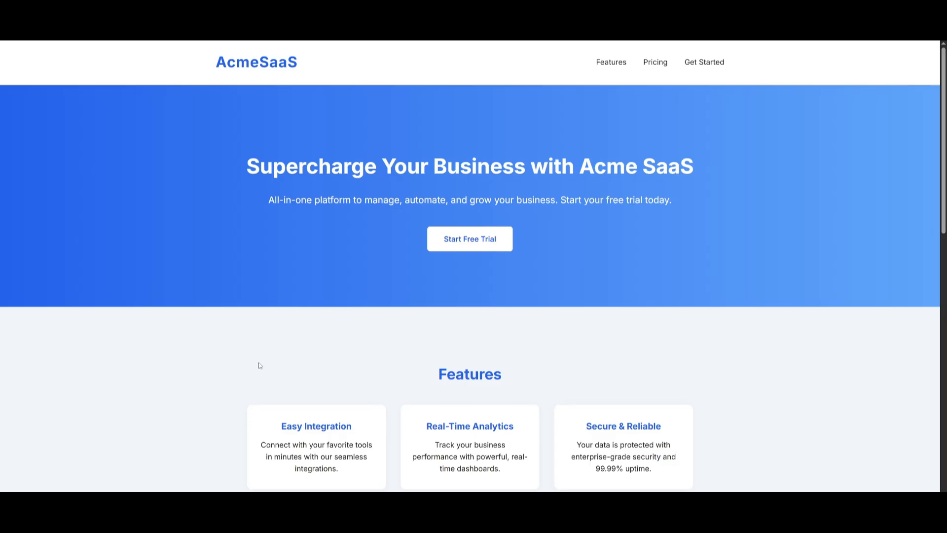
mouse_move(378, 187)
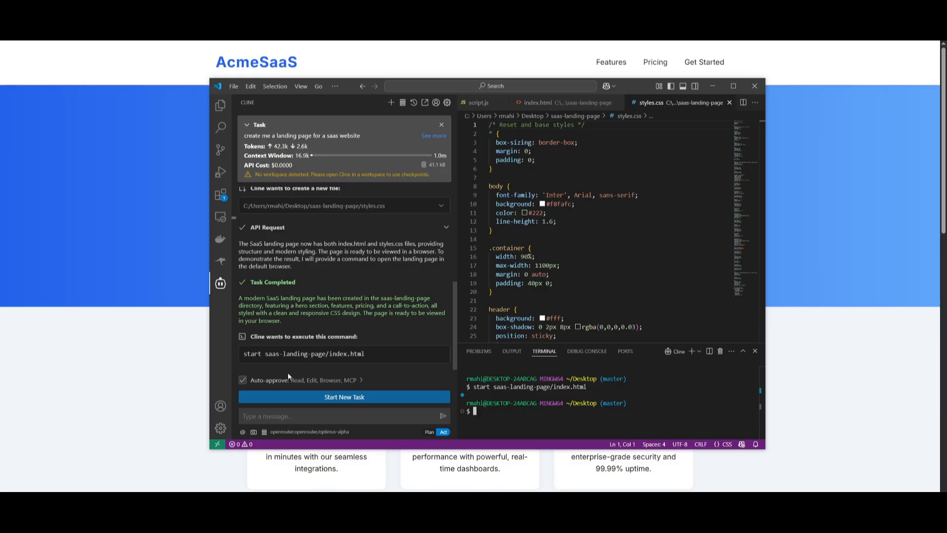
mouse_move(289, 376)
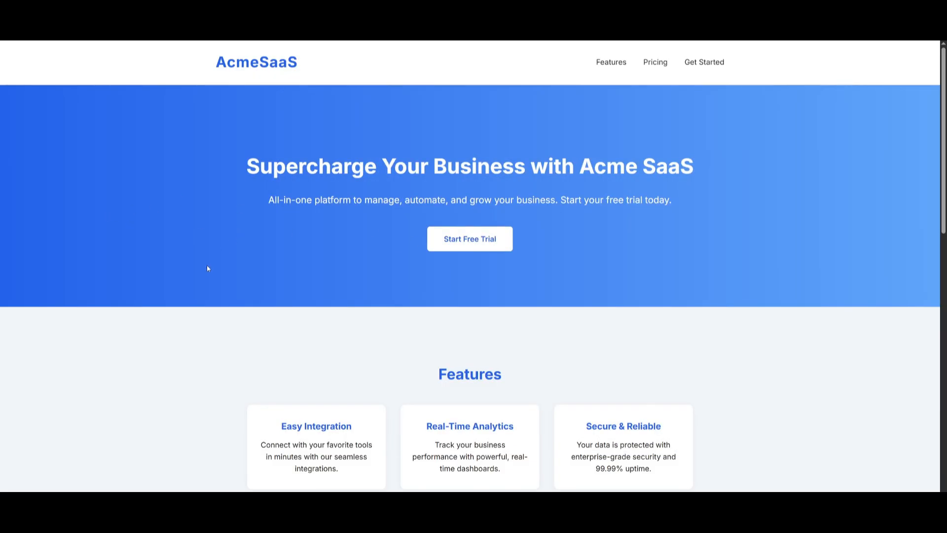
mouse_move(205, 262)
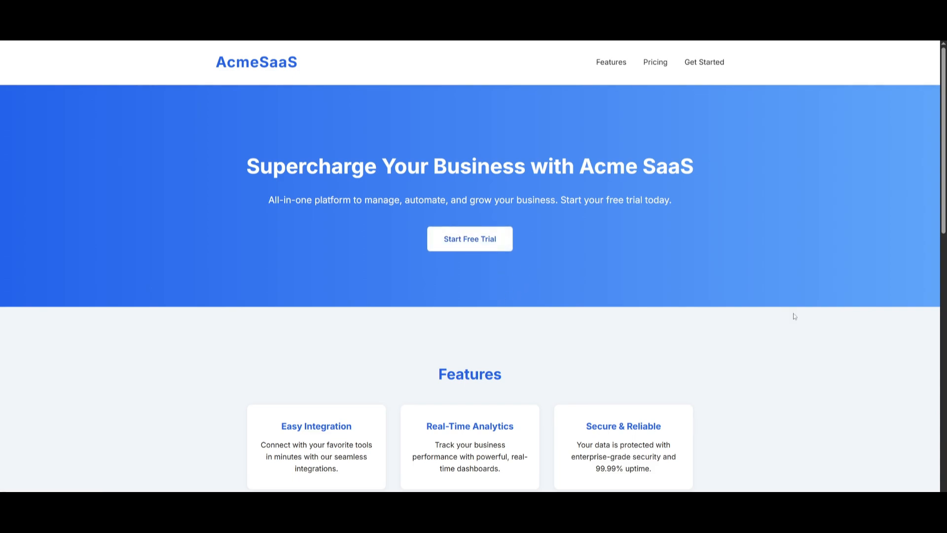
mouse_move(880, 172)
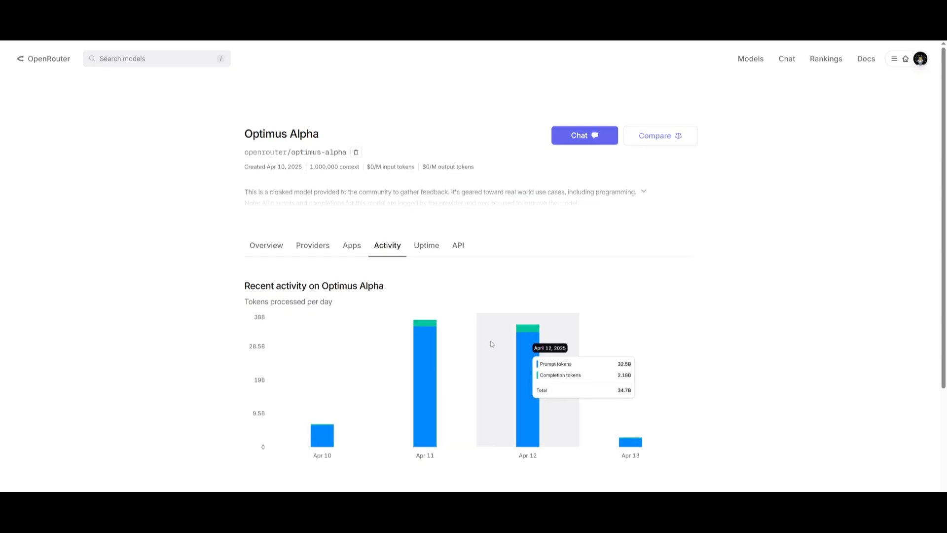
mouse_move(263, 219)
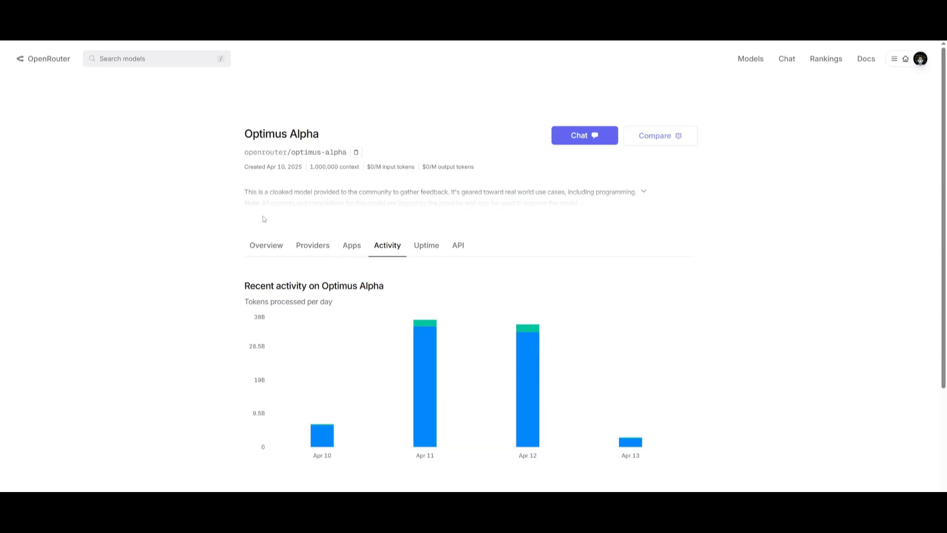
mouse_move(248, 237)
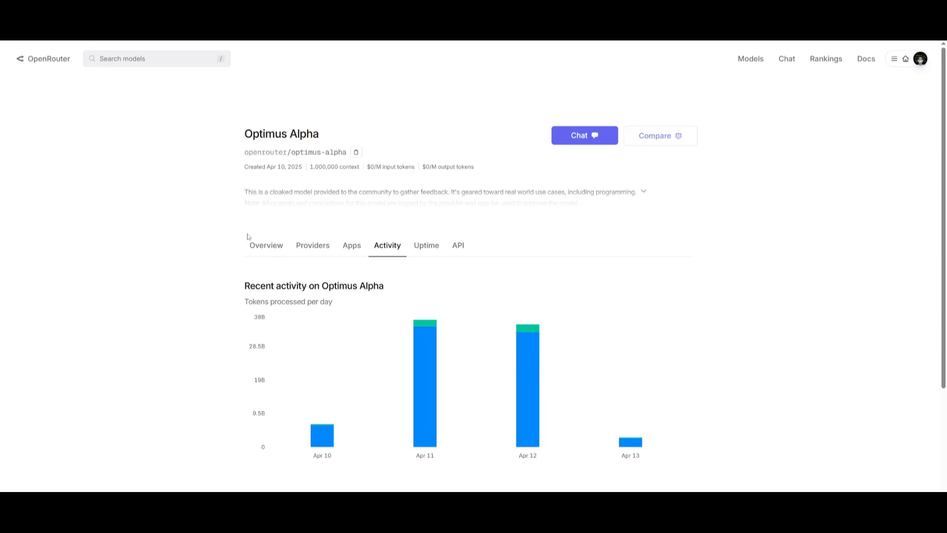
mouse_move(259, 271)
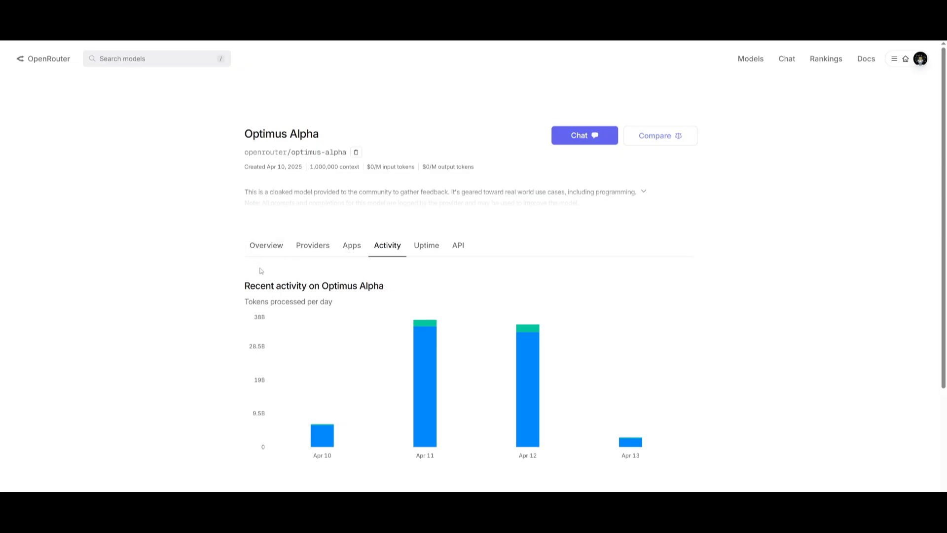
mouse_move(208, 280)
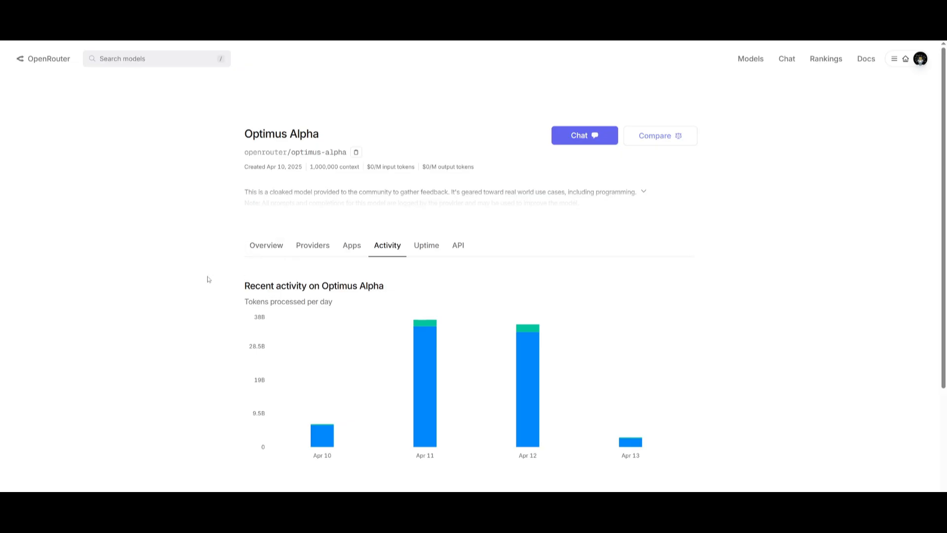
mouse_move(188, 275)
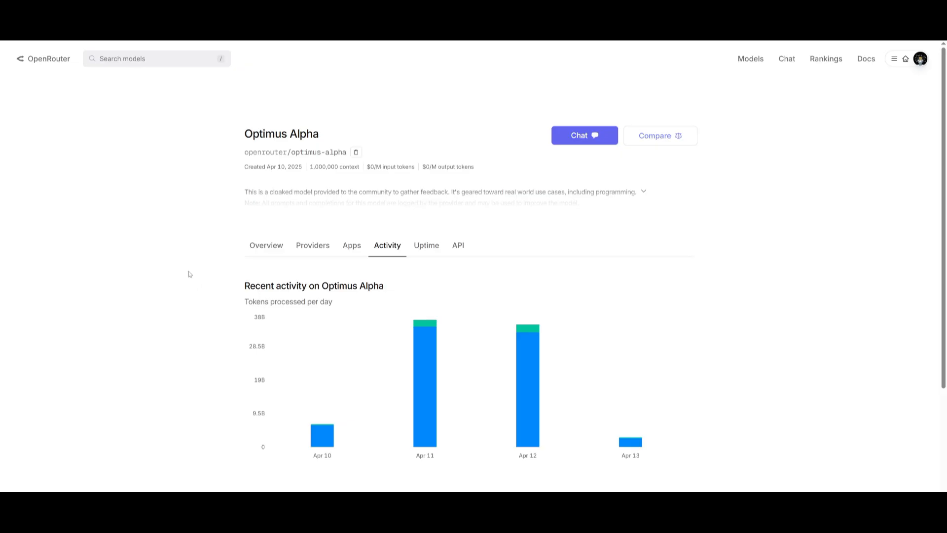
mouse_move(228, 124)
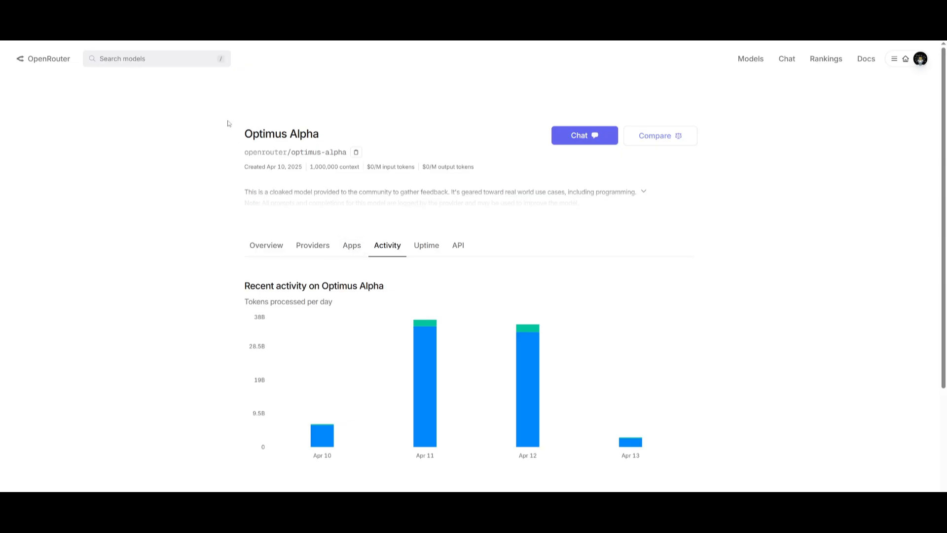
mouse_move(355, 177)
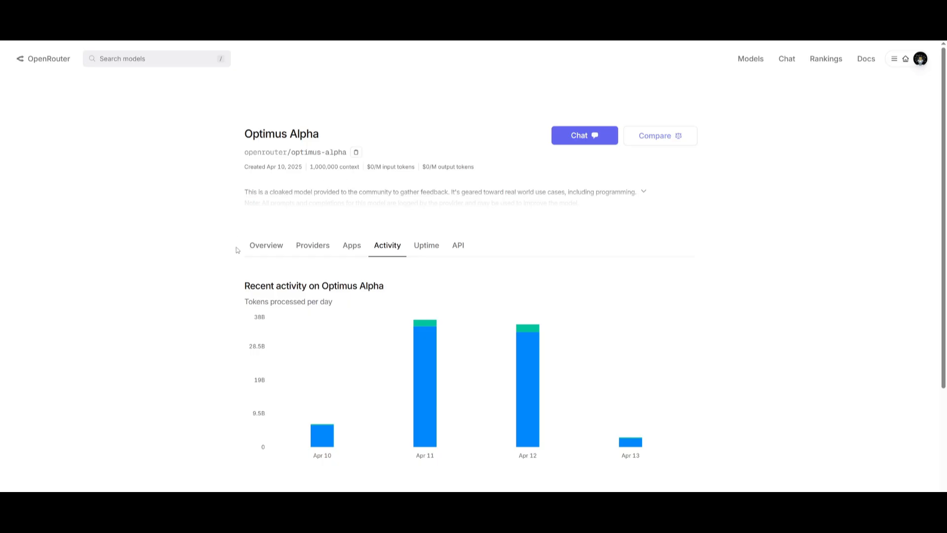
- Show the Optimus Alpha overview with provider stats and its expanded description about logged prompts
click(265, 245)
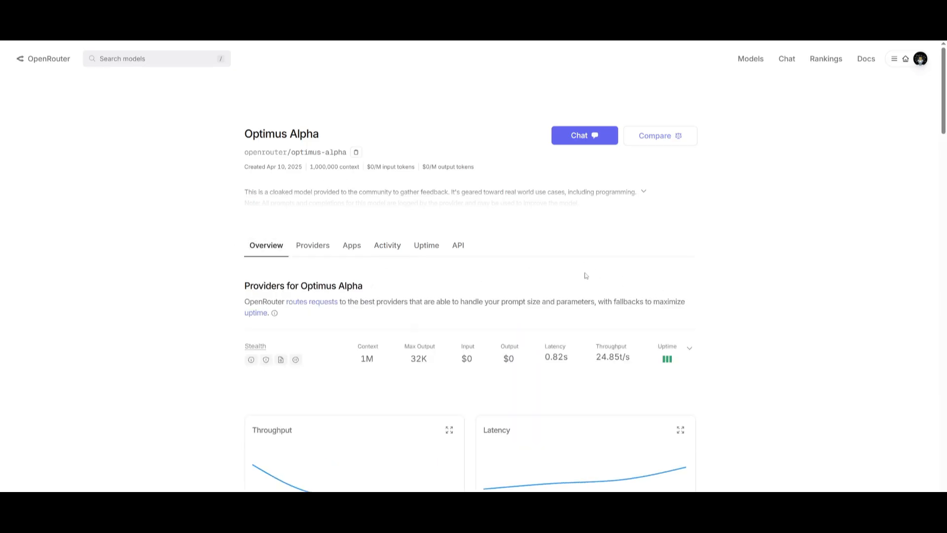
scroll(down, 3)
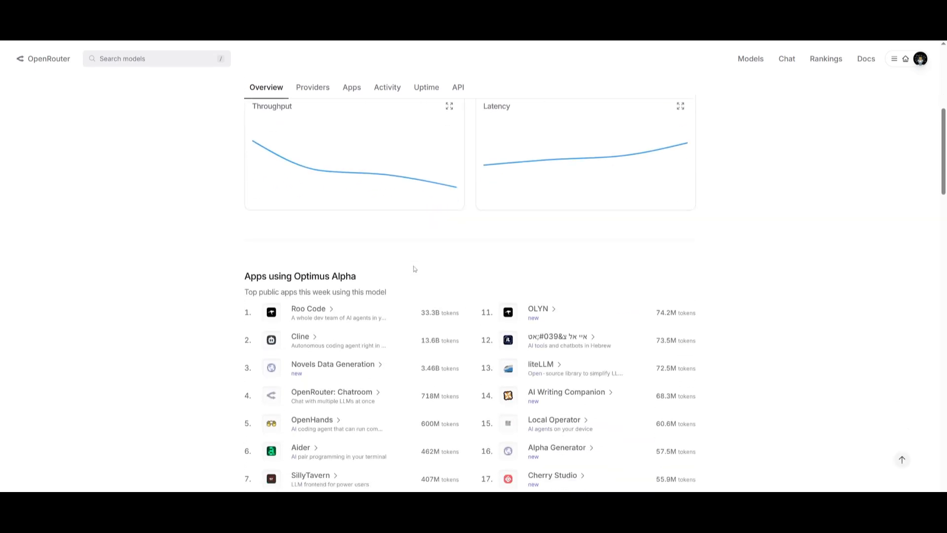
scroll(up, 3)
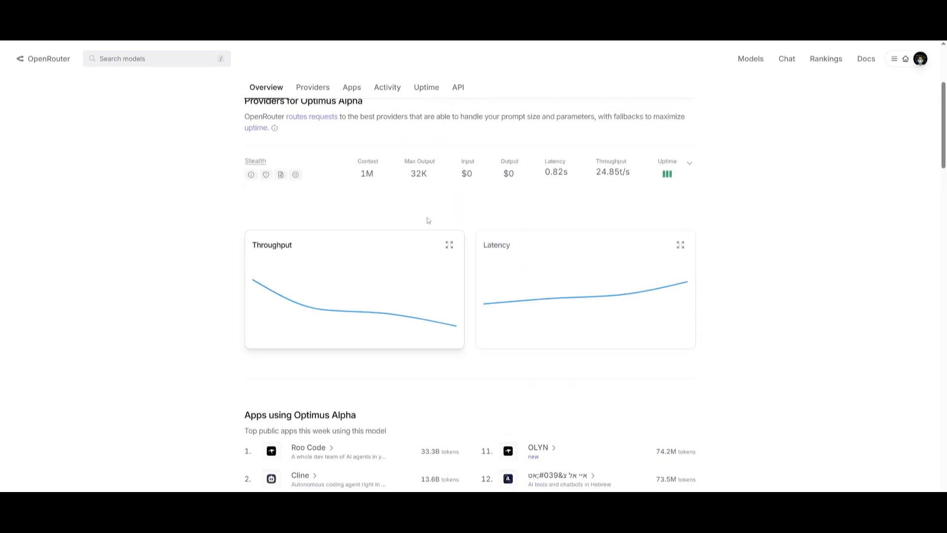
mouse_move(367, 173)
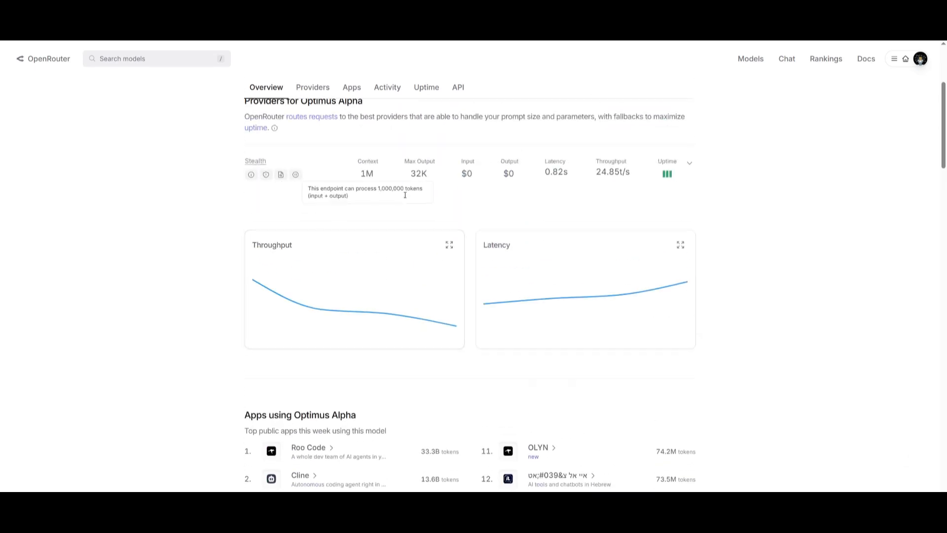
scroll(up, 3)
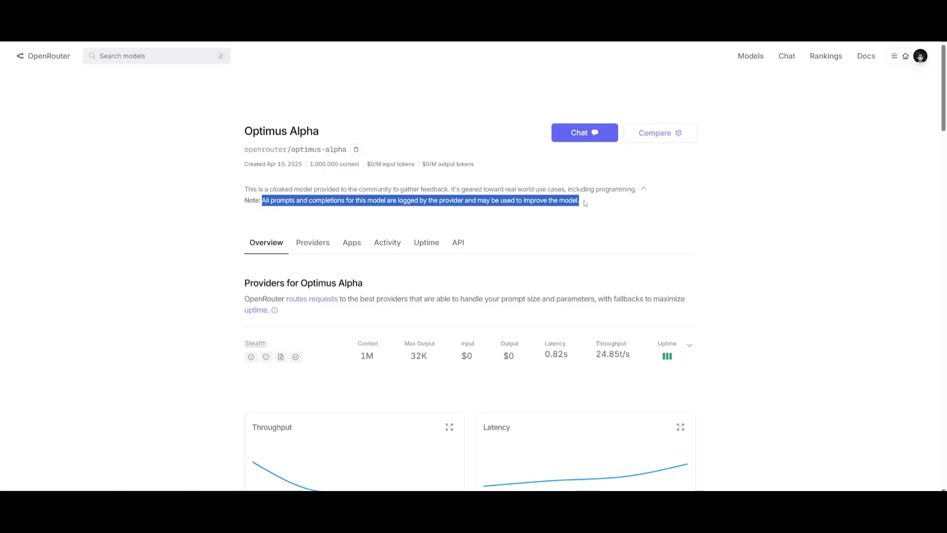
mouse_move(521, 219)
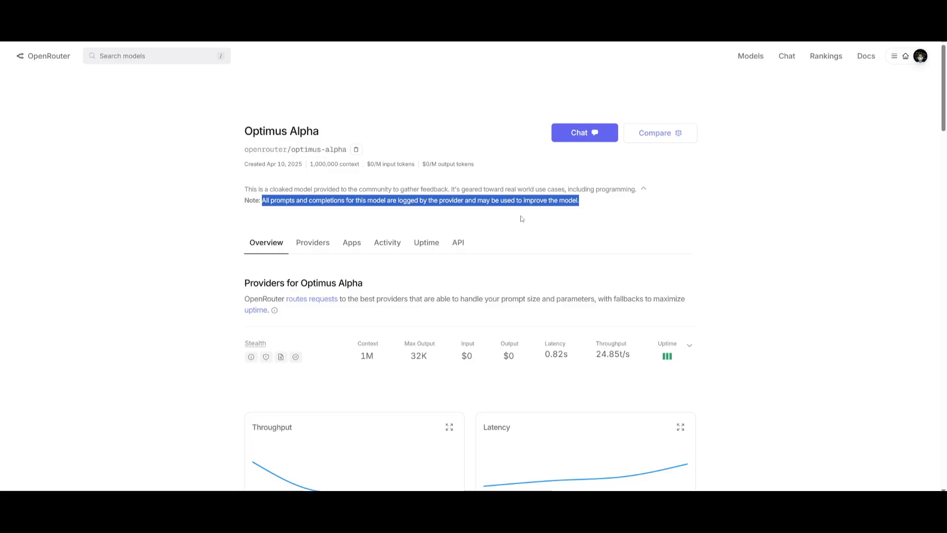
mouse_move(426, 230)
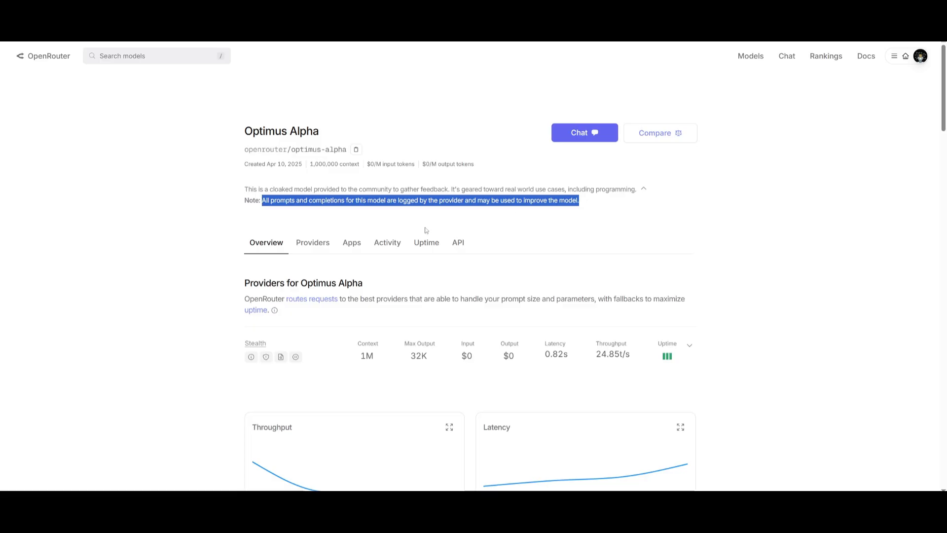
mouse_move(417, 171)
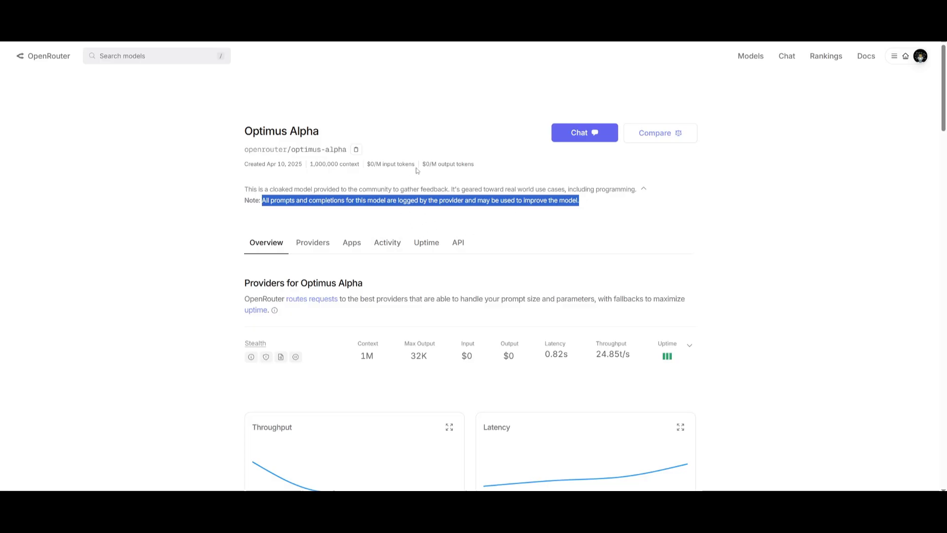
mouse_move(465, 182)
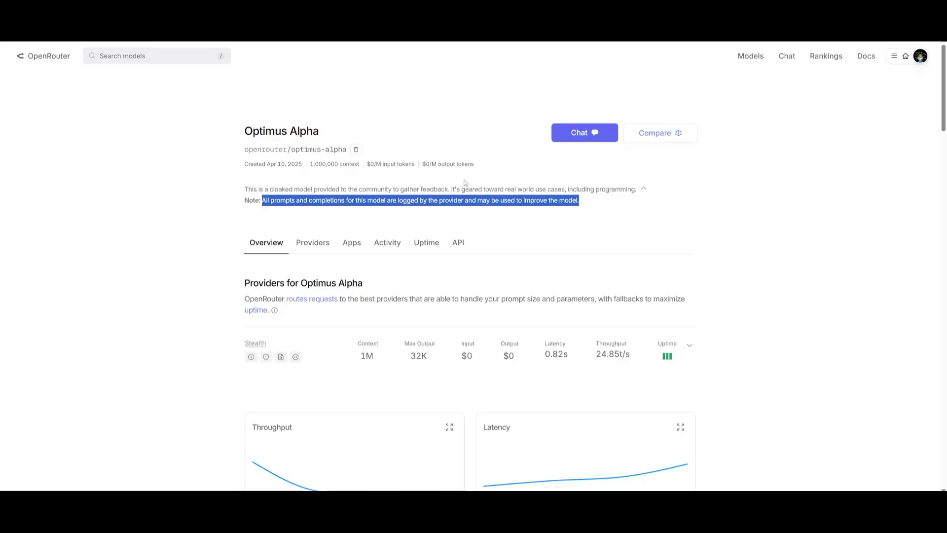
click(379, 91)
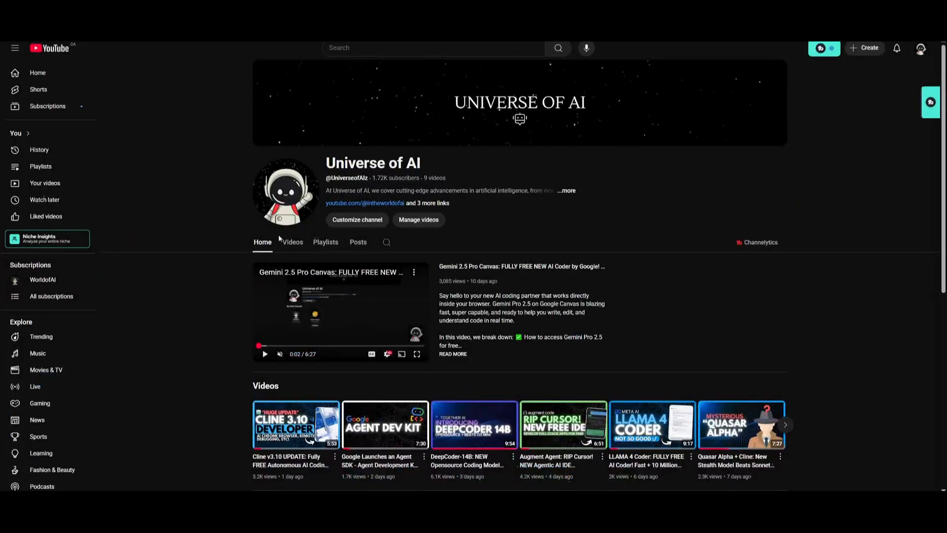
- List all nine Universe of AI uploads on the channel's Videos tab
click(292, 242)
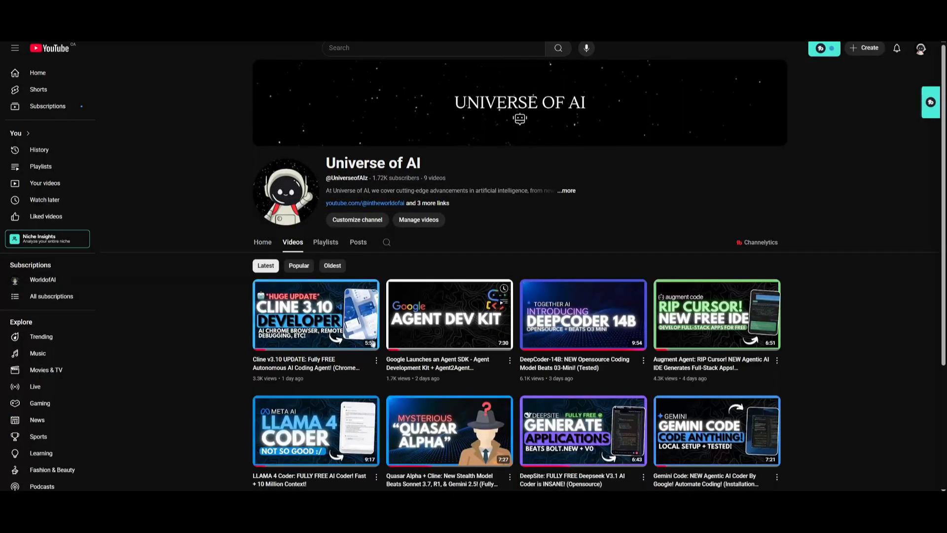
scroll(down, 3)
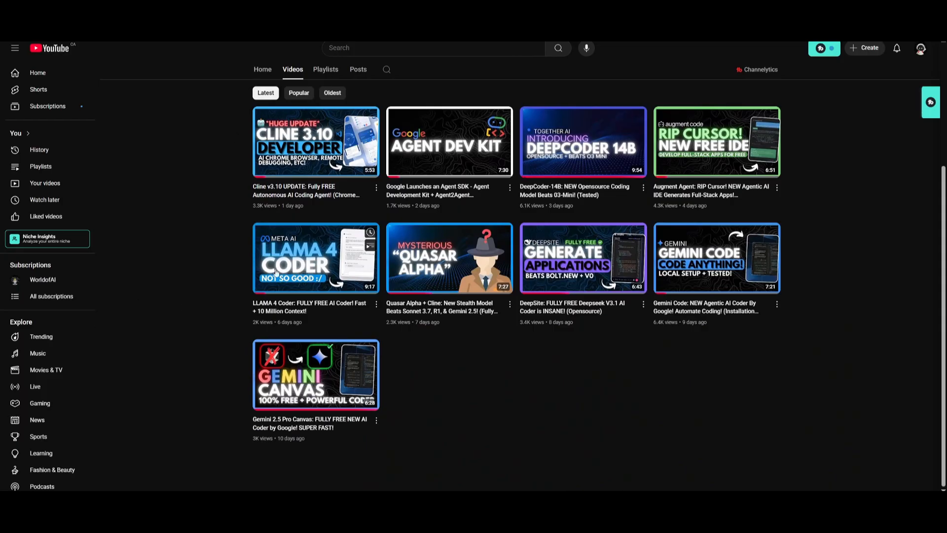
mouse_move(179, 335)
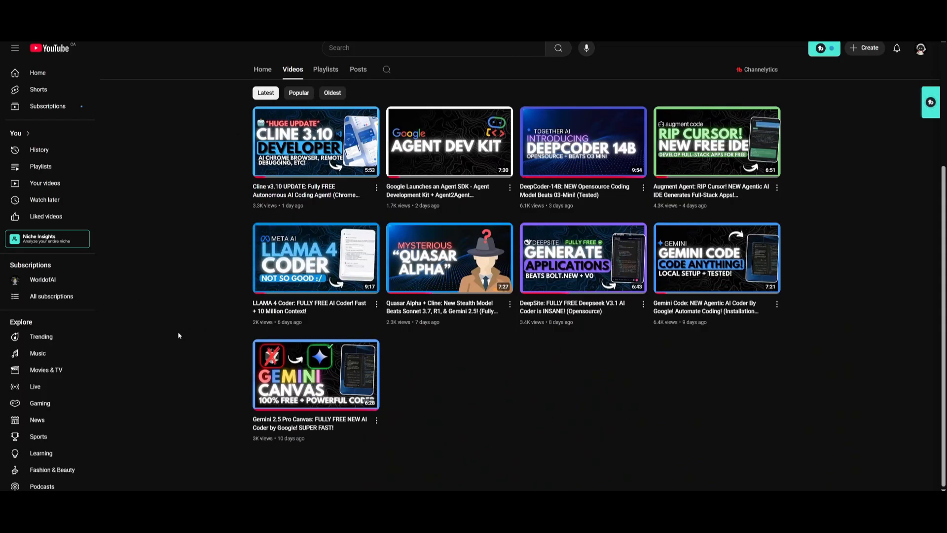